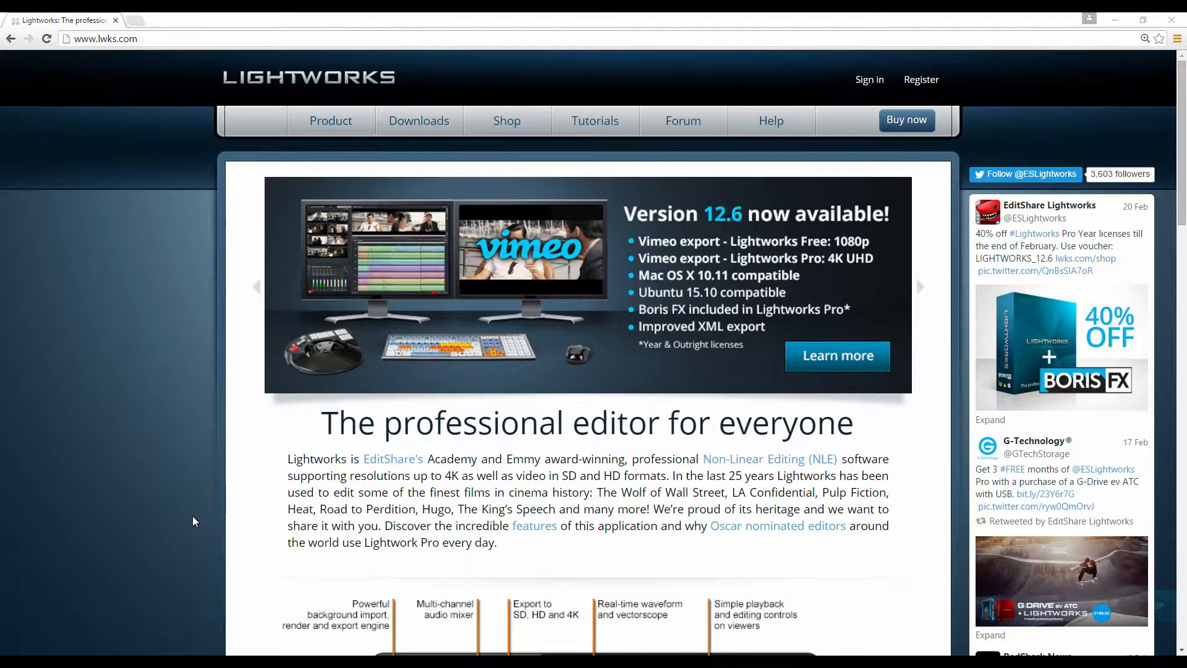
Bring up the Fraps Movies settings showing 60 fps full-size capture into the FRAPS CAPTURES folder
scroll("down", 3)
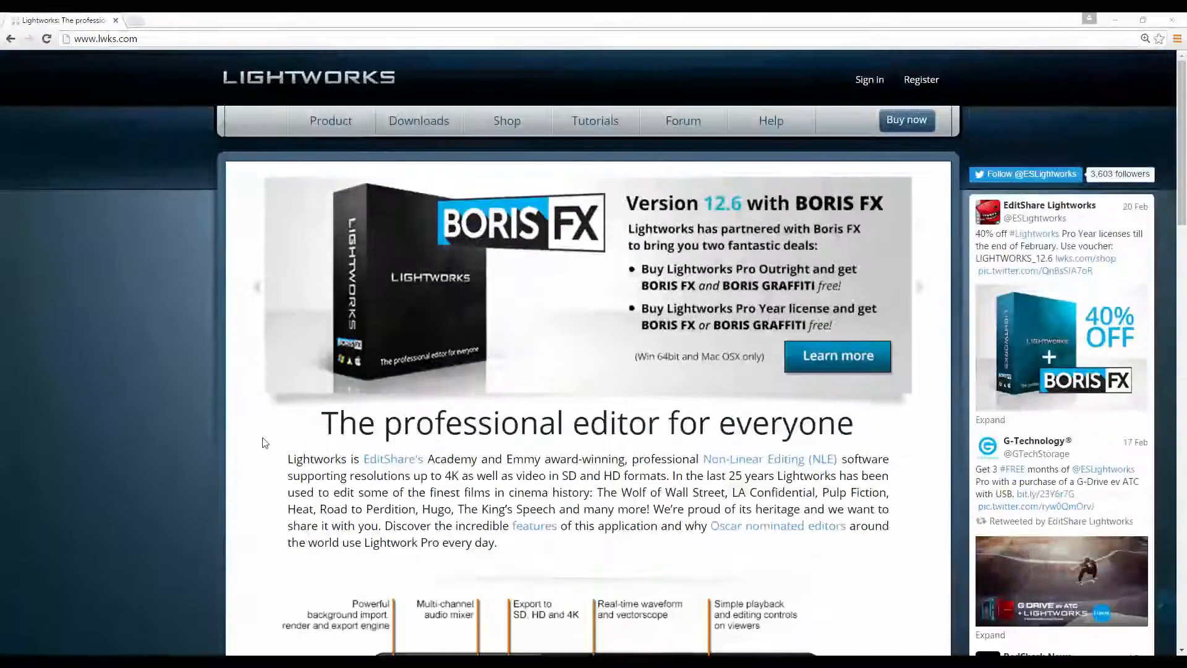
left_click(595, 120)
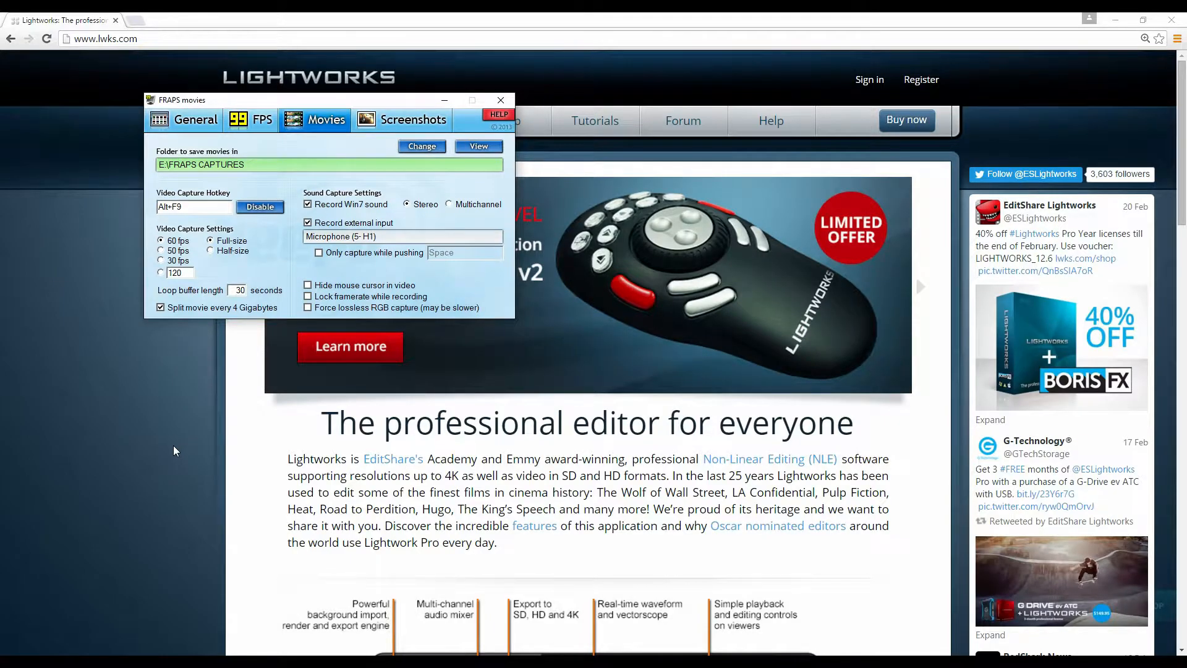
Switch to the Lightworks project and review the import methods for TheDivision .avi, leaving Create Link
left_click(499, 99)
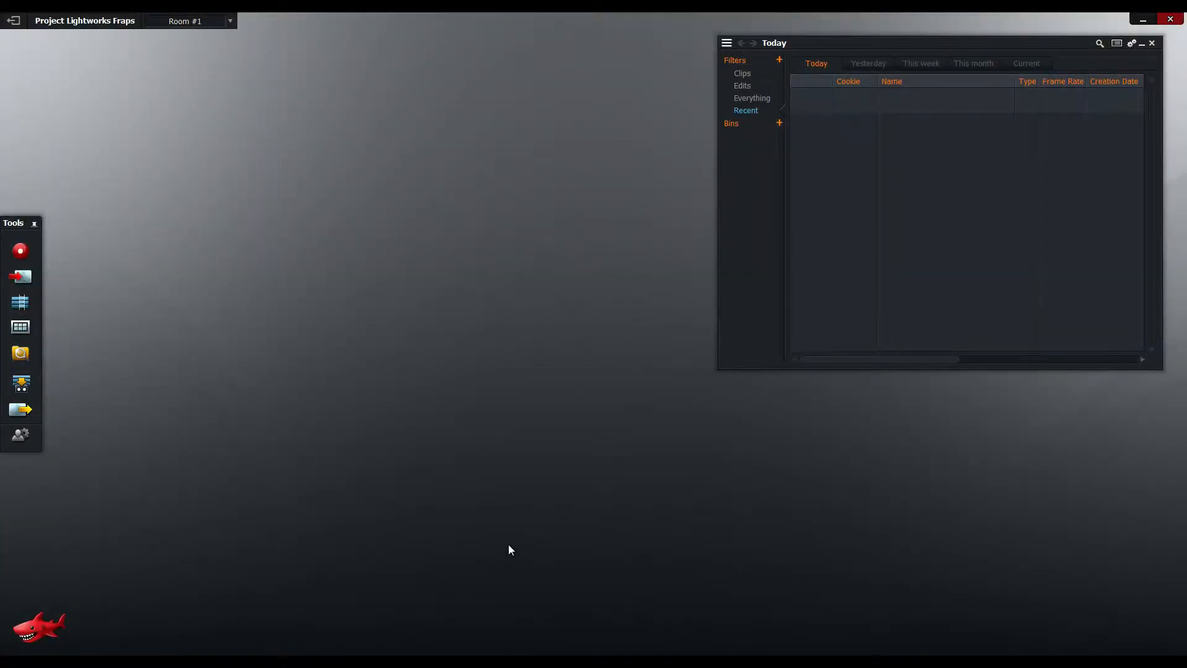
mouse_move(149, 326)
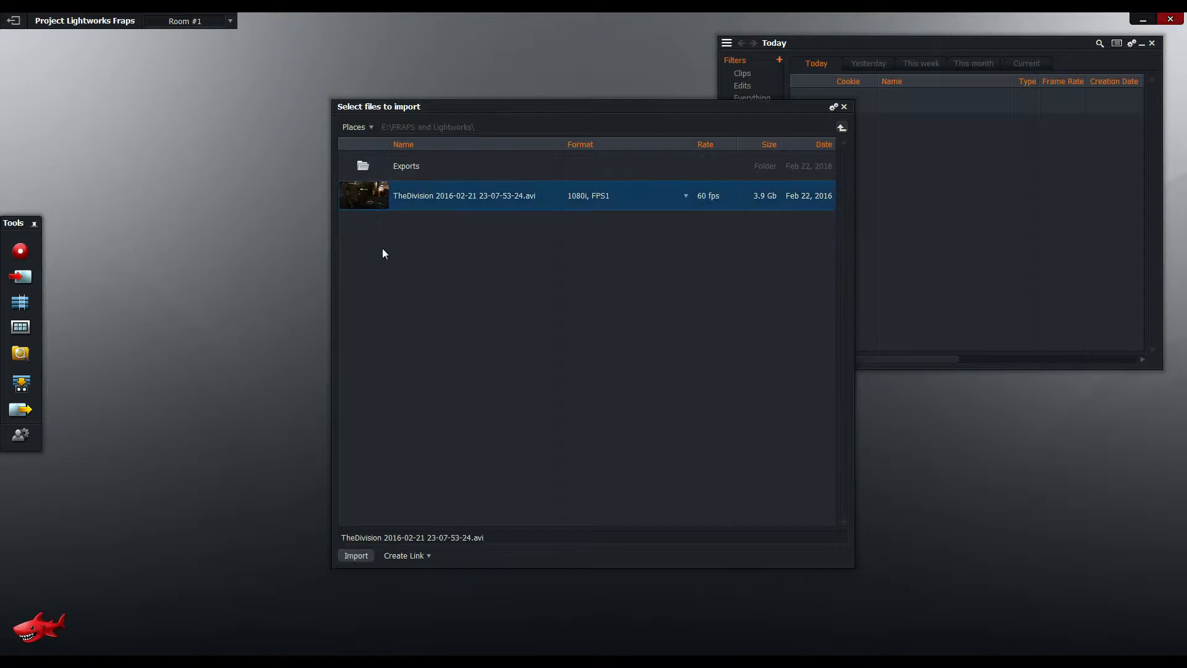
mouse_move(621, 216)
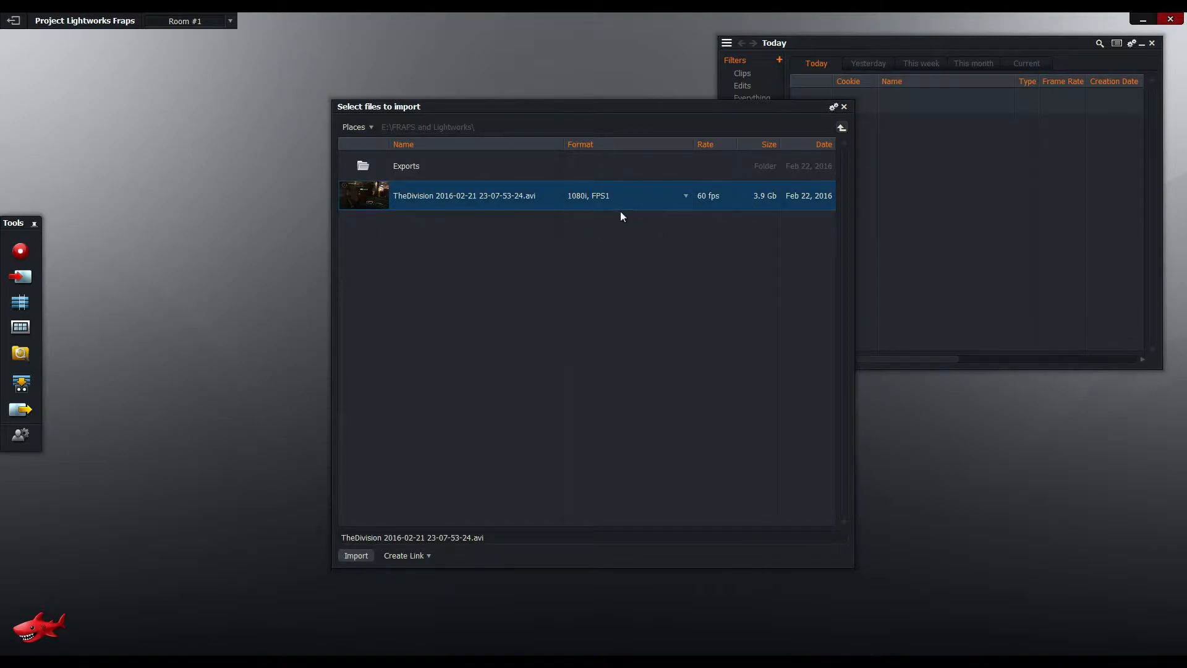
mouse_move(606, 211)
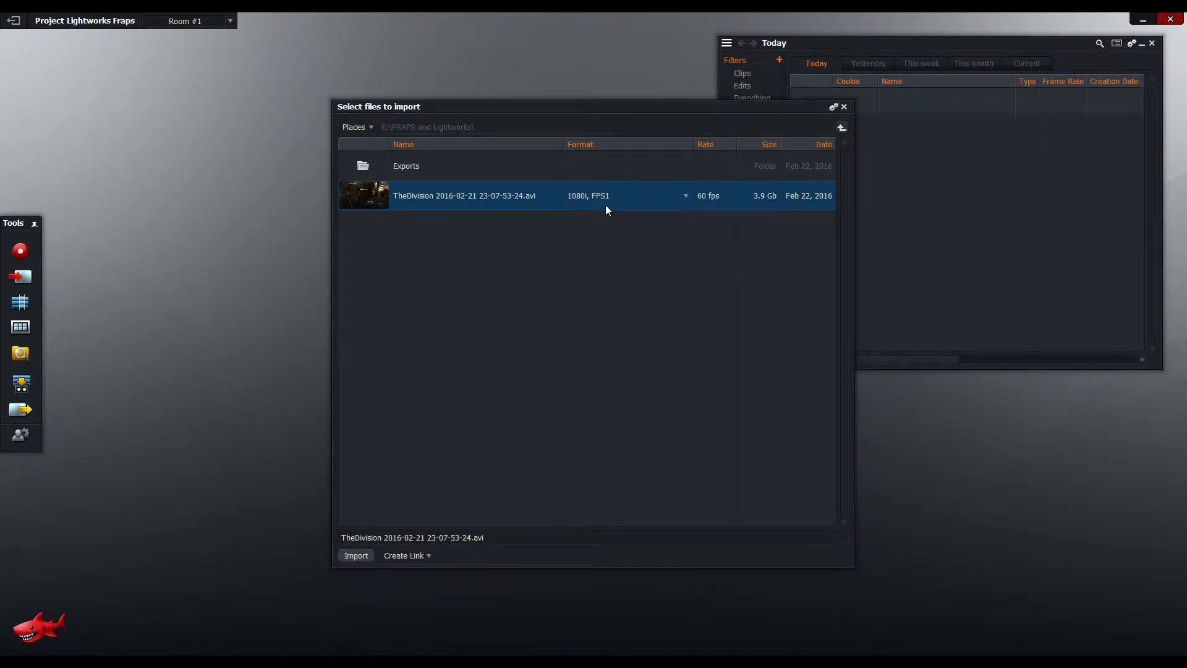
mouse_move(413, 480)
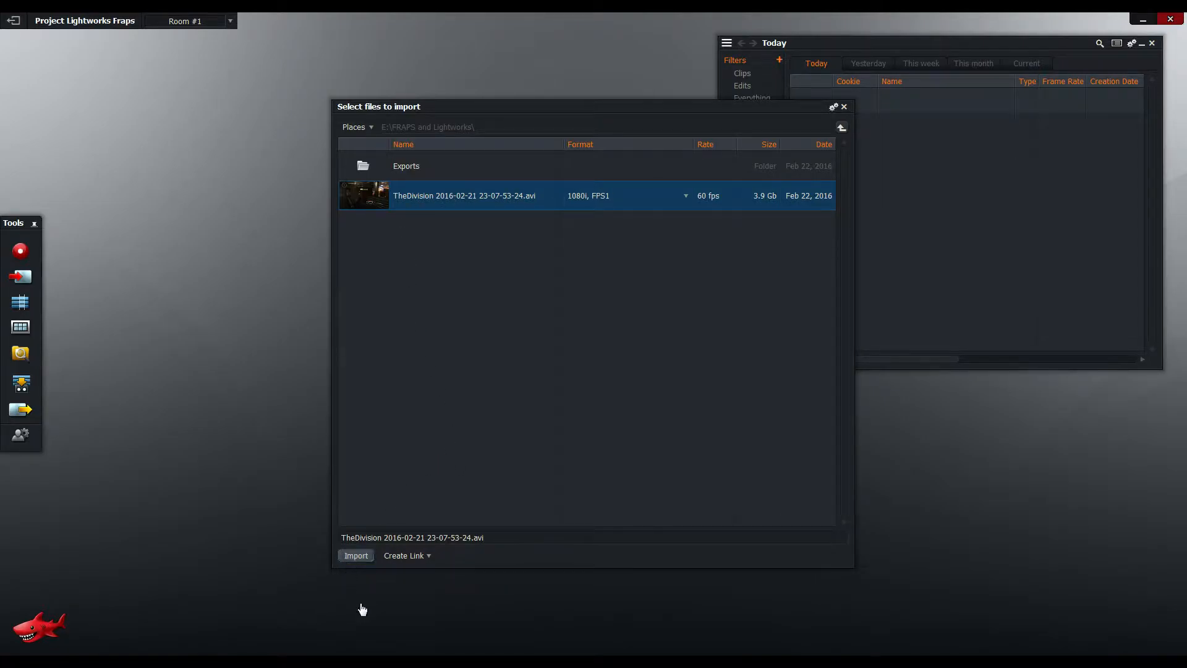
left_click(407, 555)
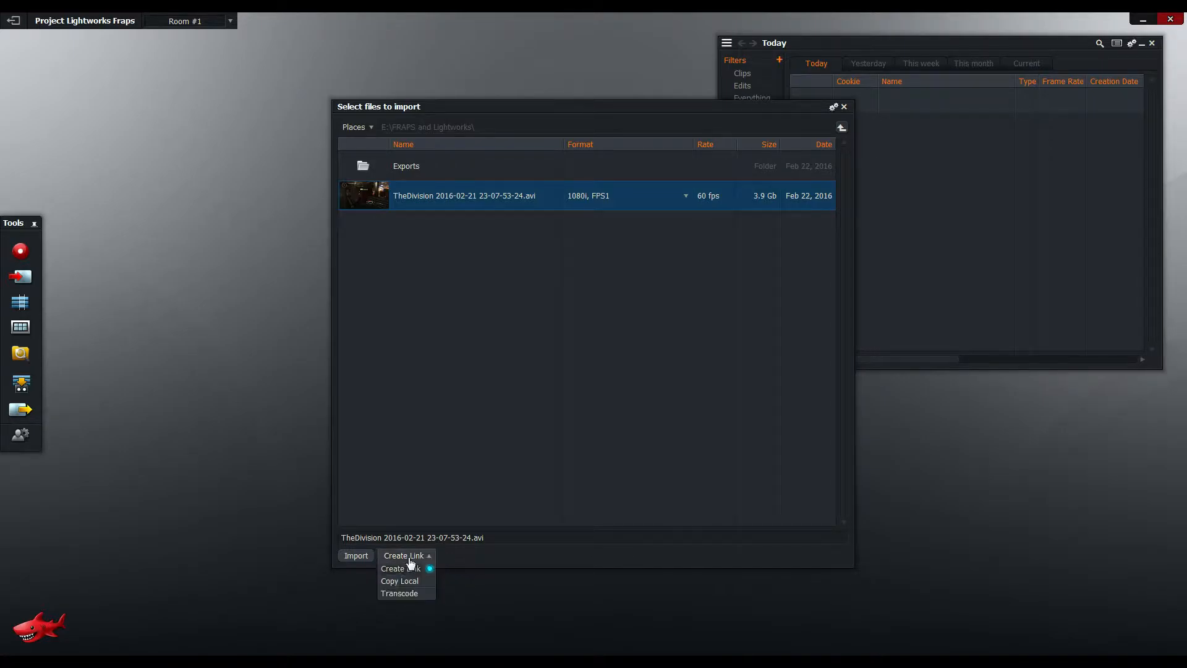
mouse_move(423, 597)
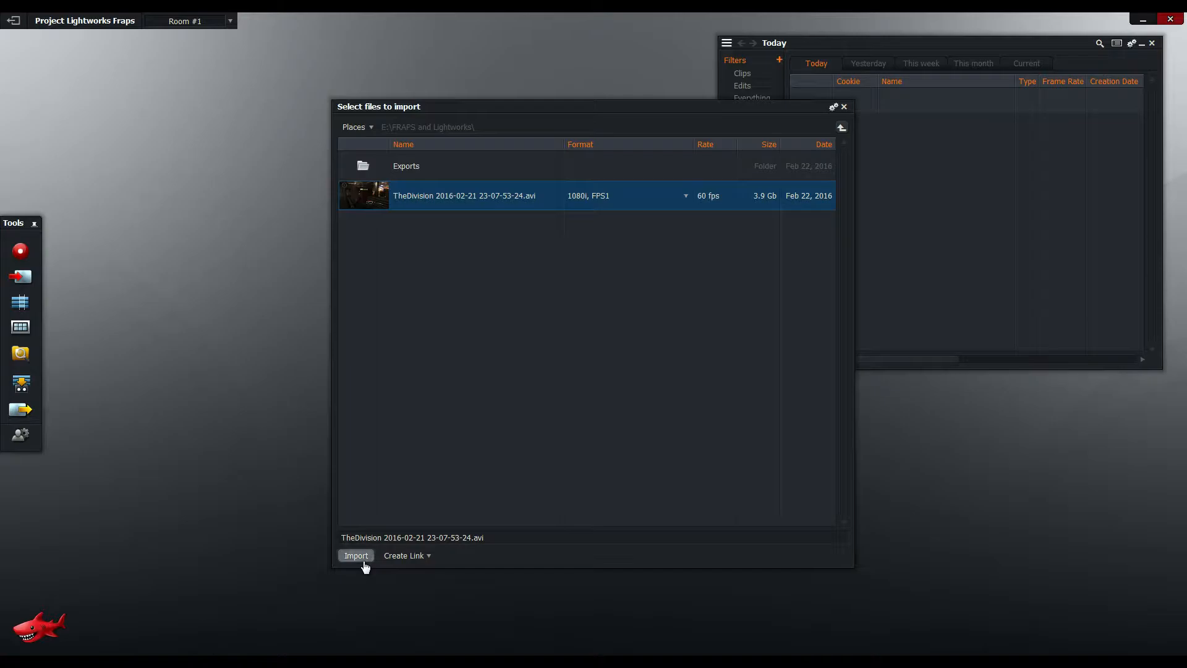
Import the selected Fraps recording and play and stop it a few times in its viewer
left_click(356, 556)
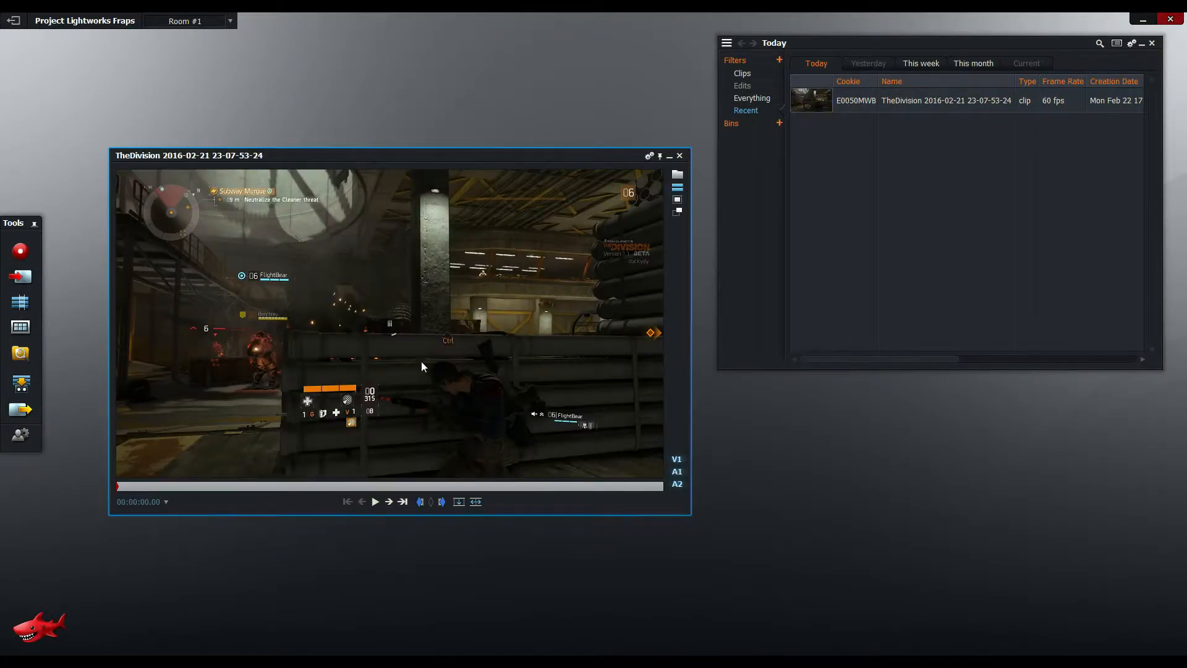
left_click(375, 500)
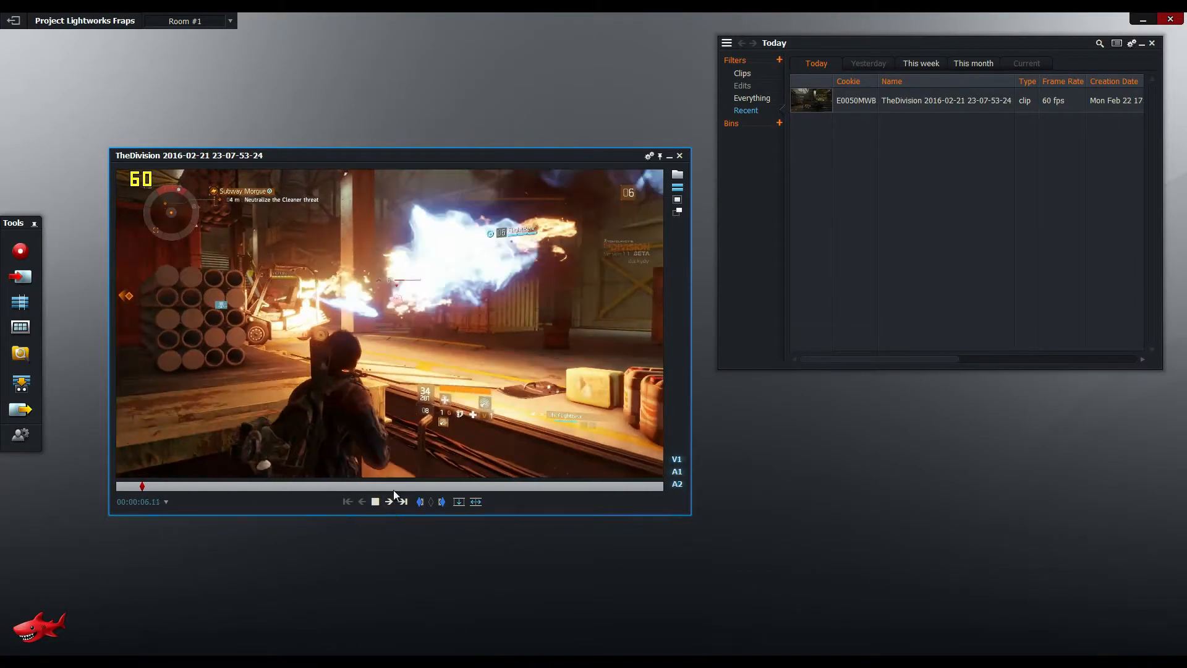
left_click(389, 501)
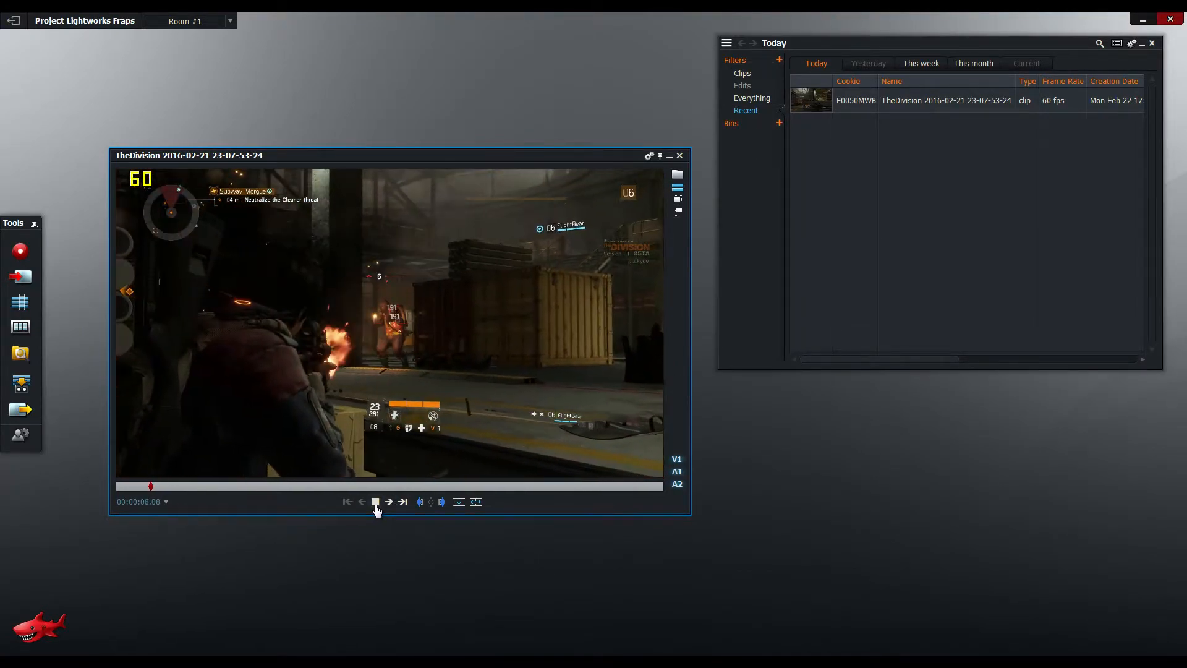
left_click(373, 501)
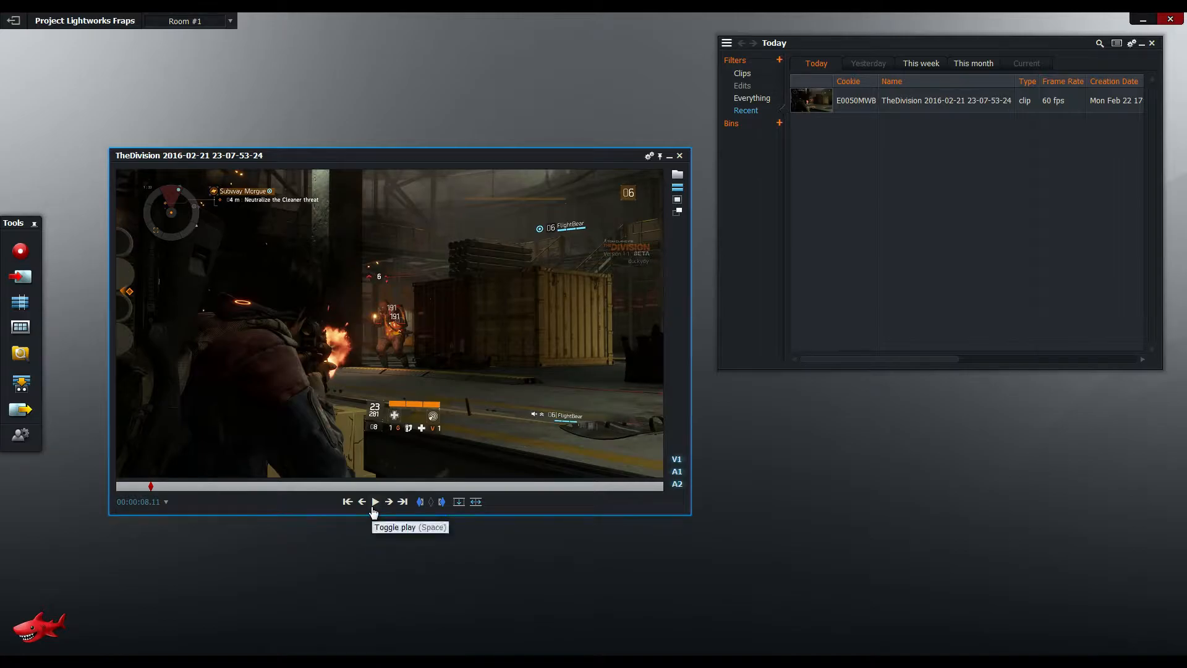
left_click(375, 501)
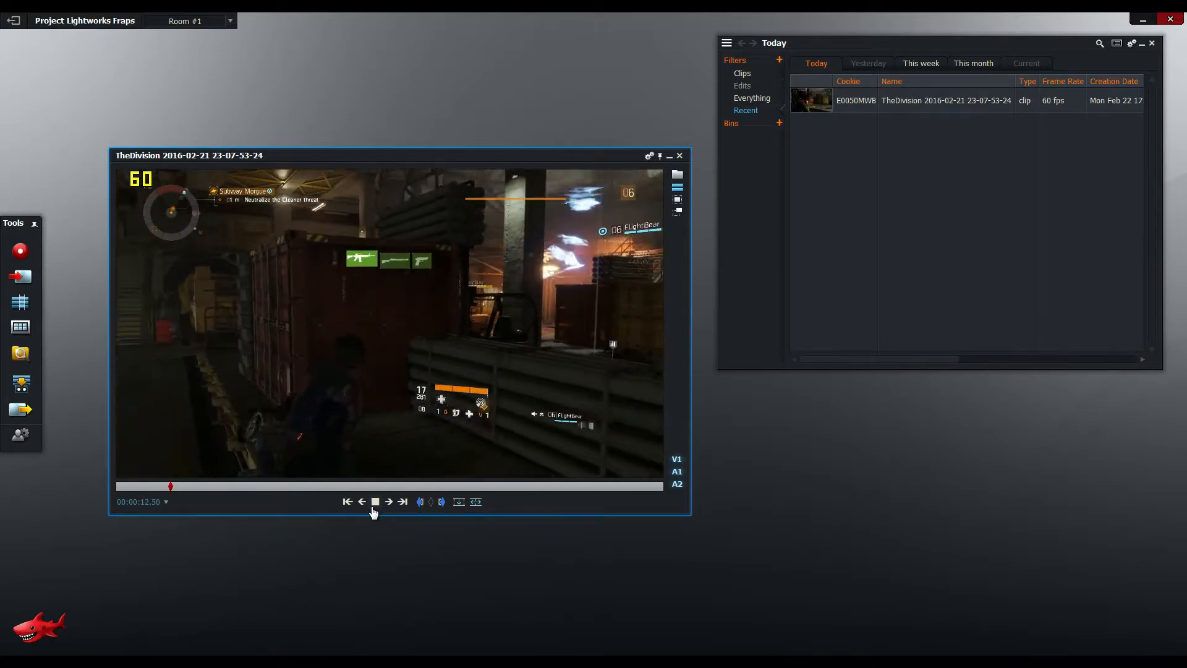
left_click(374, 501)
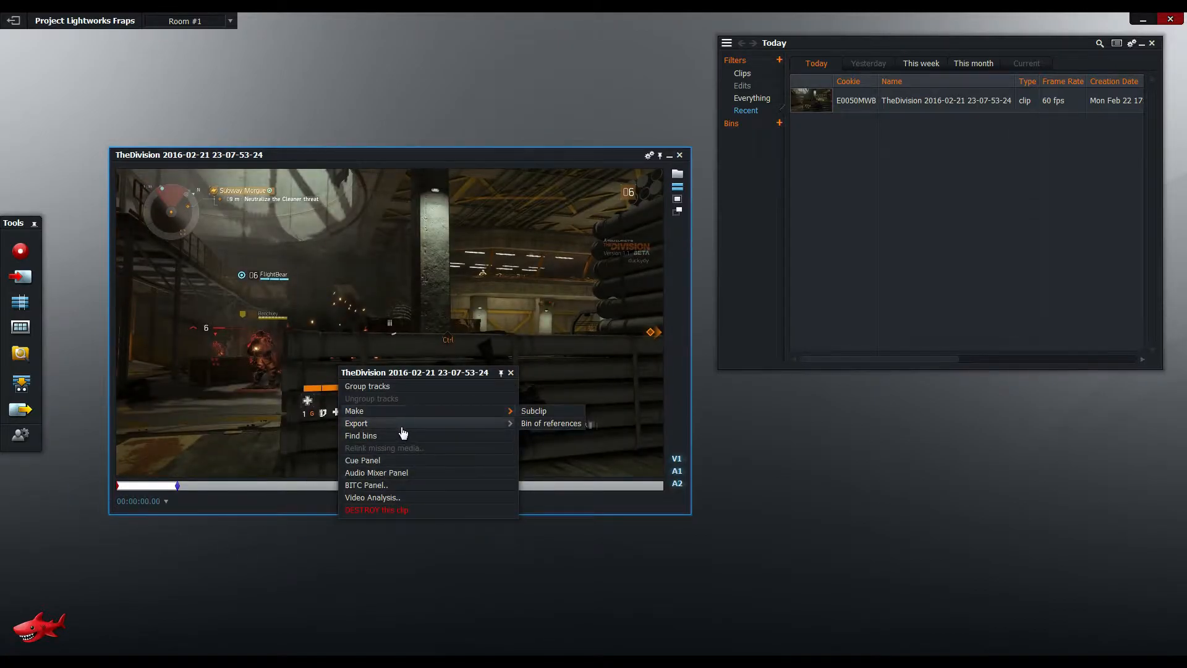
Choose YouTube export at 59.94 fps 1080p, restricted to the marked section
left_click(356, 423)
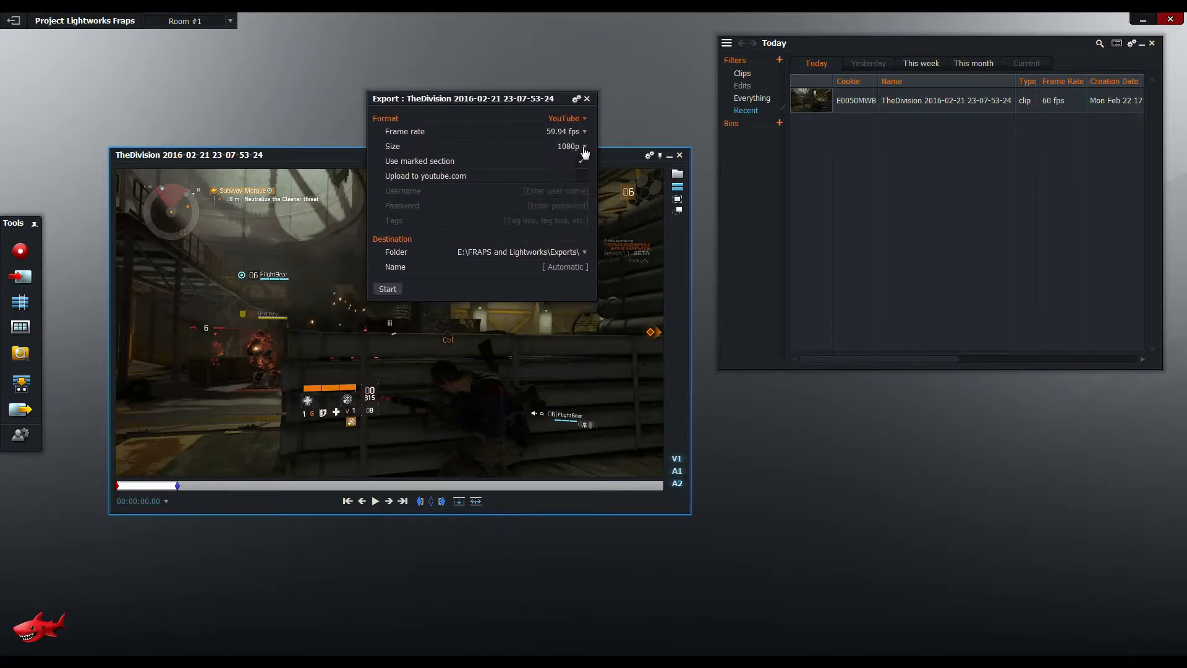
mouse_move(578, 142)
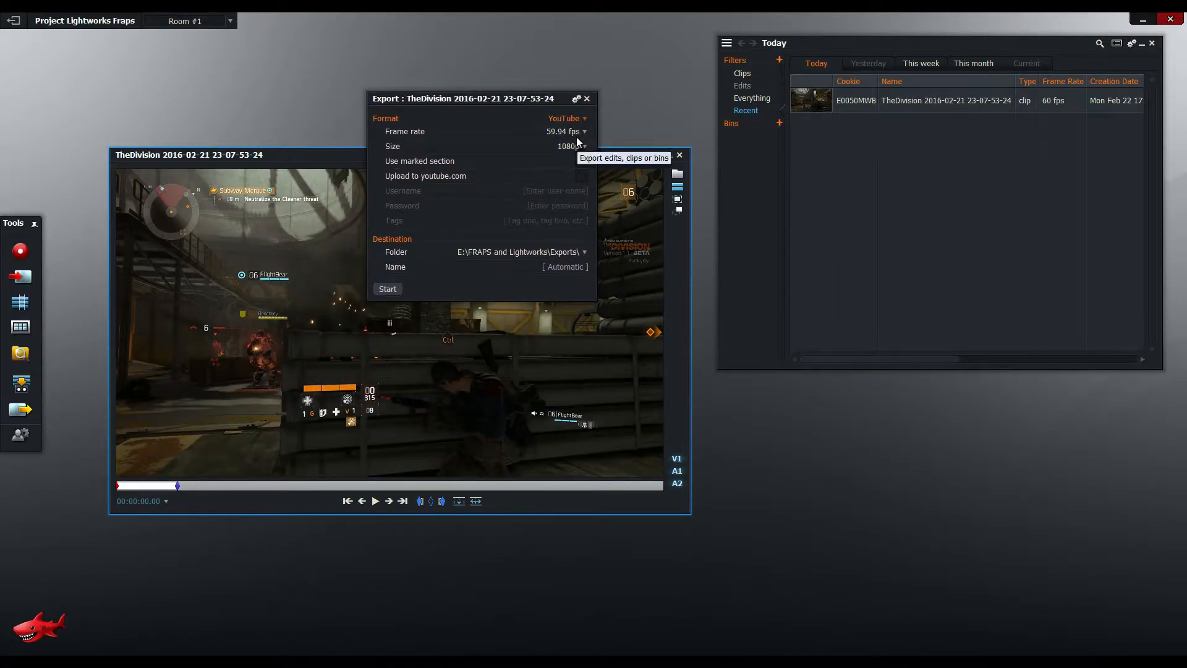
left_click(564, 131)
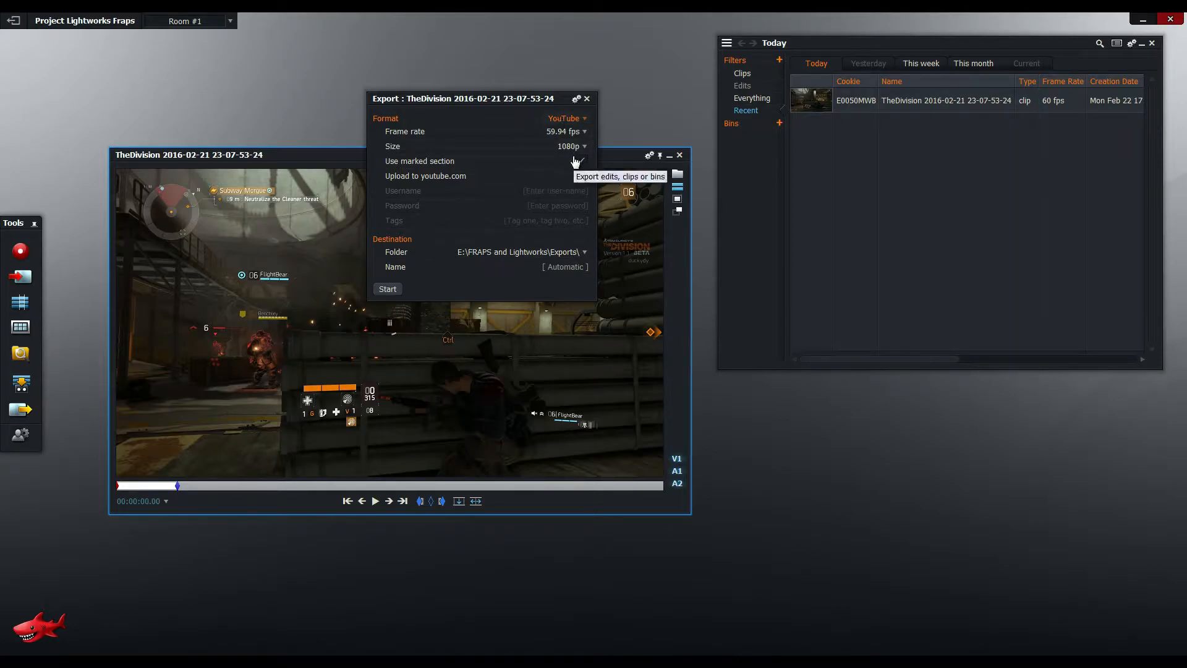
left_click(582, 160)
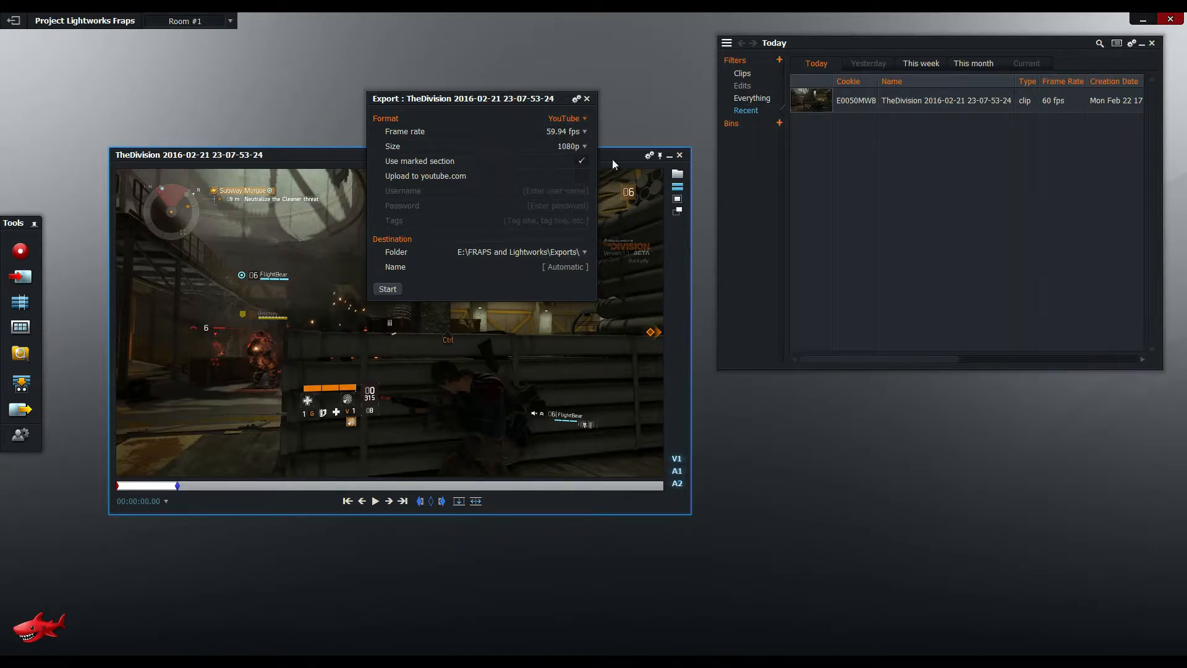
mouse_move(387, 288)
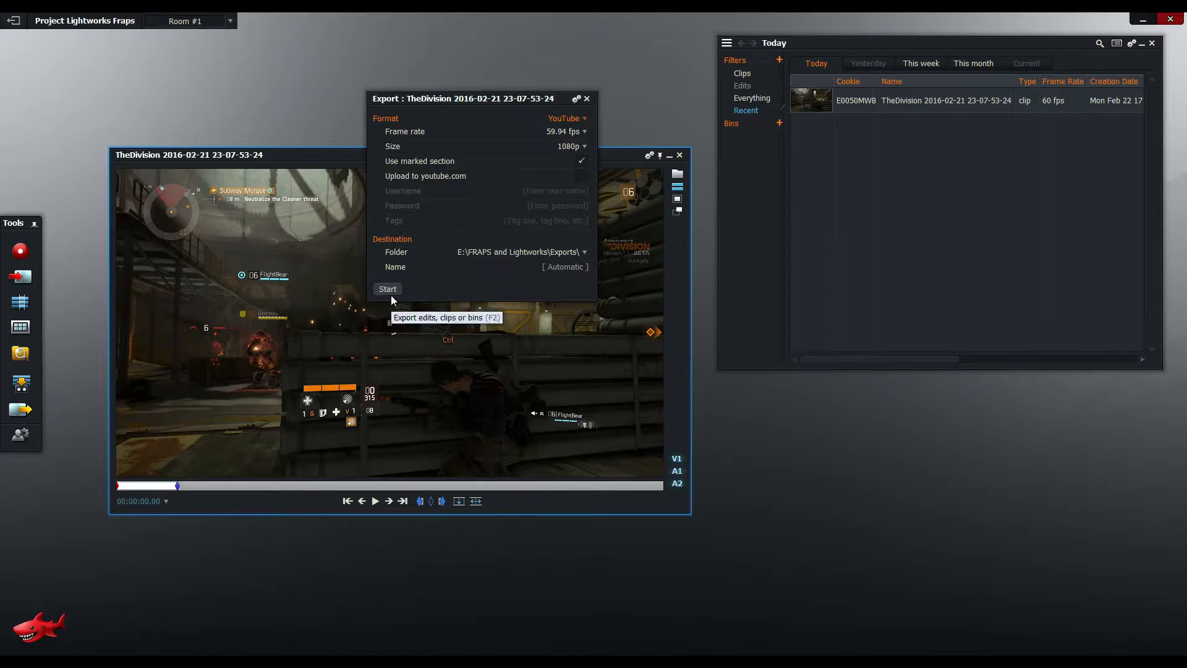
Start the export of The Division clip to the Exports folder
left_click(388, 288)
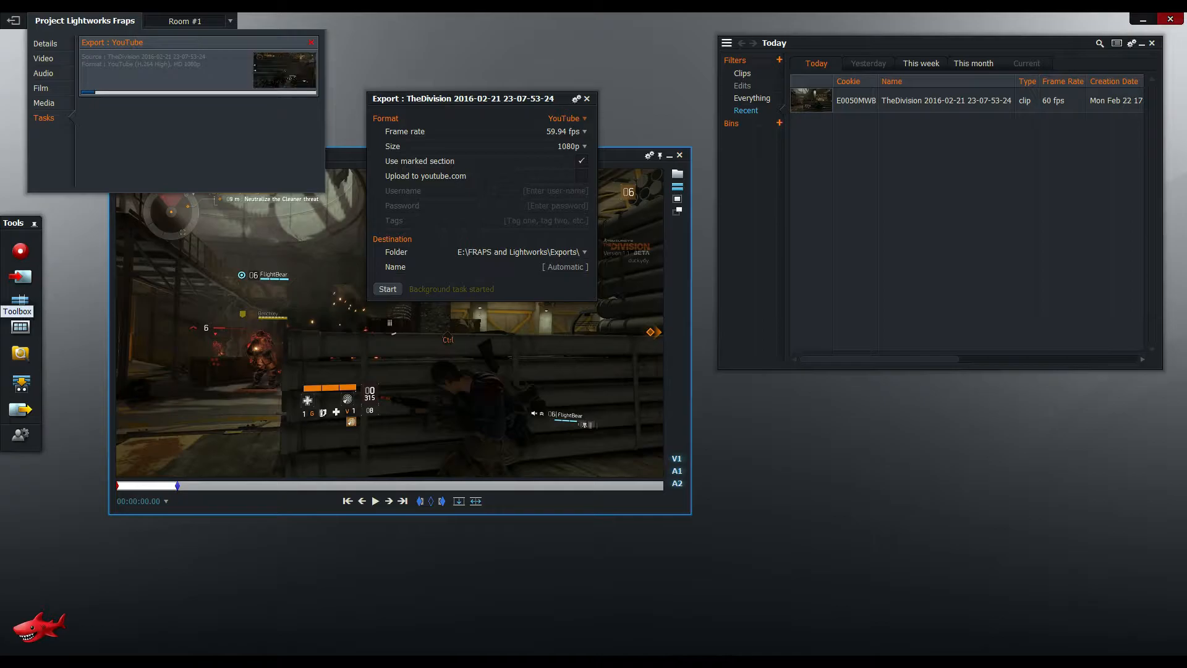
left_click(387, 288)
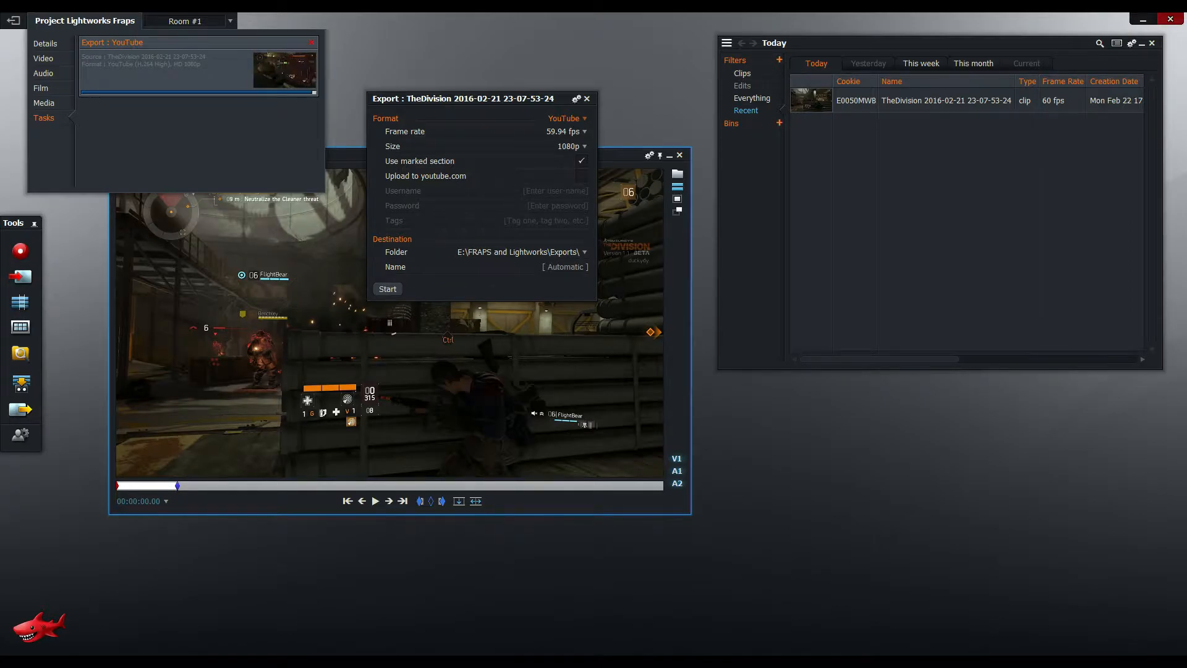
left_click(387, 288)
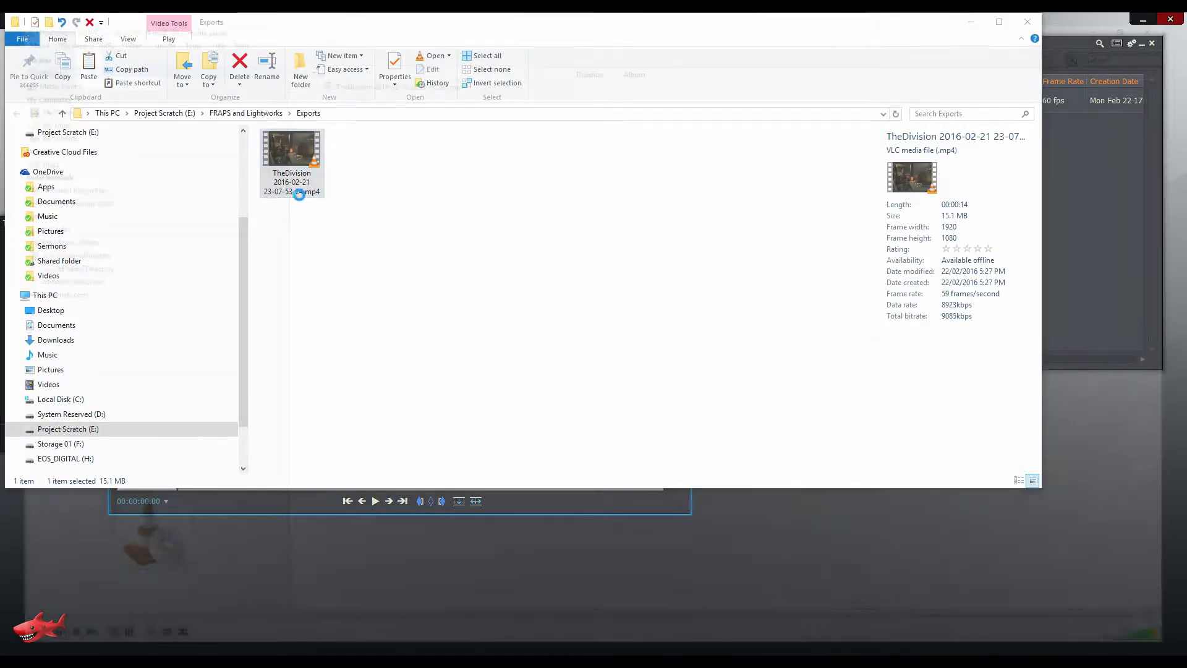
Play the exported TheDivision .mp4 from the Exports folder in VLC
double_click(292, 150)
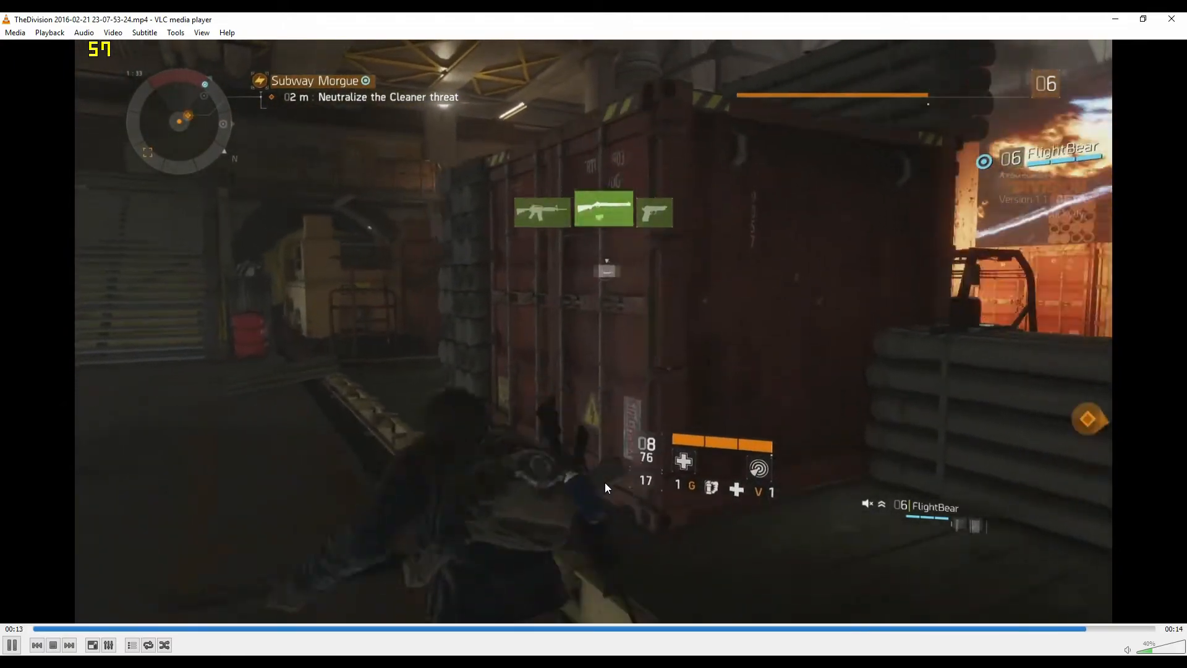
Close VLC after watching, returning to the Lightworks Tasks Log with the export path
left_click(132, 645)
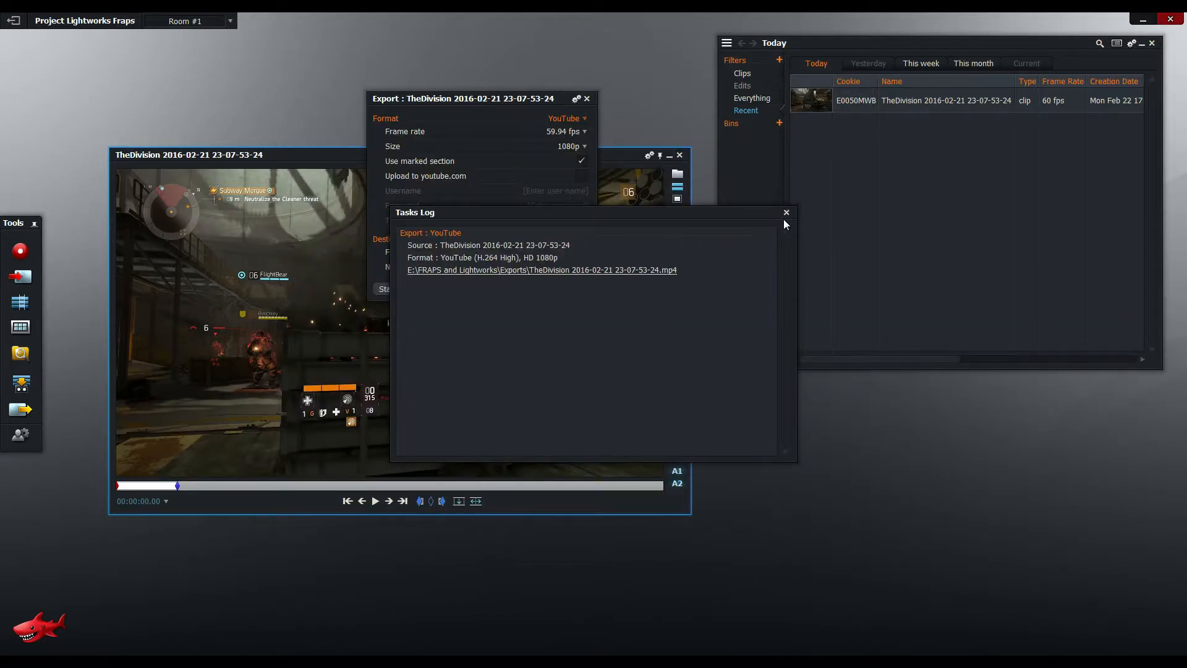
Close the Tasks Log and set the Fraps AVI to Transcode on import instead of Create Link
left_click(786, 211)
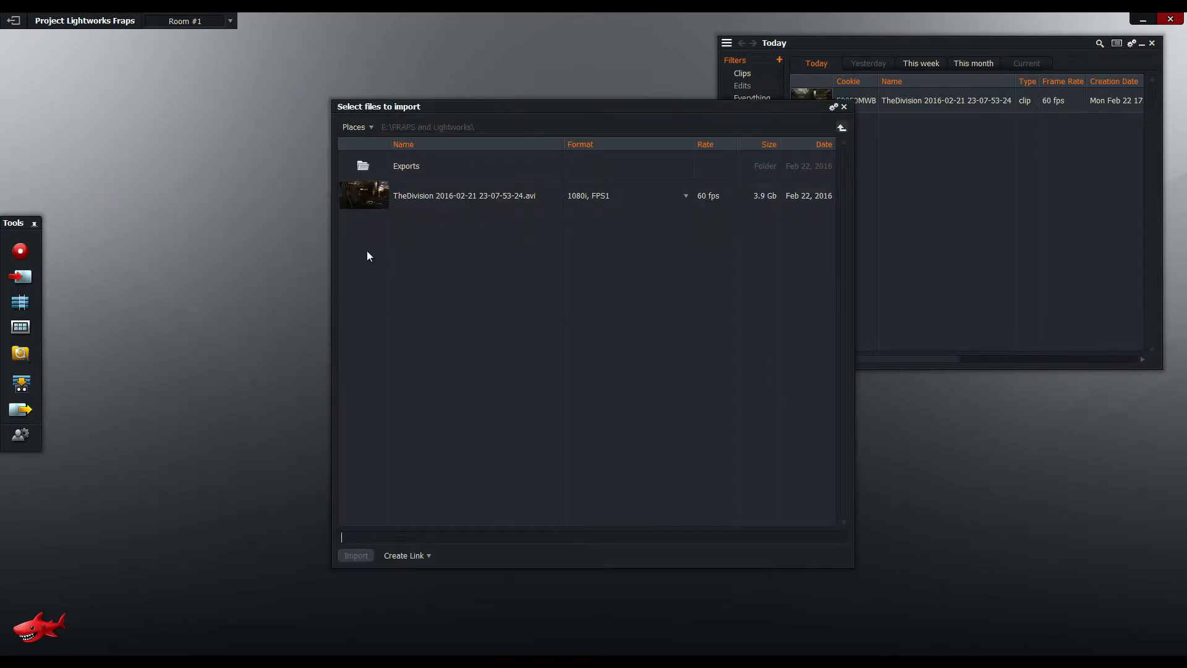
left_click(406, 556)
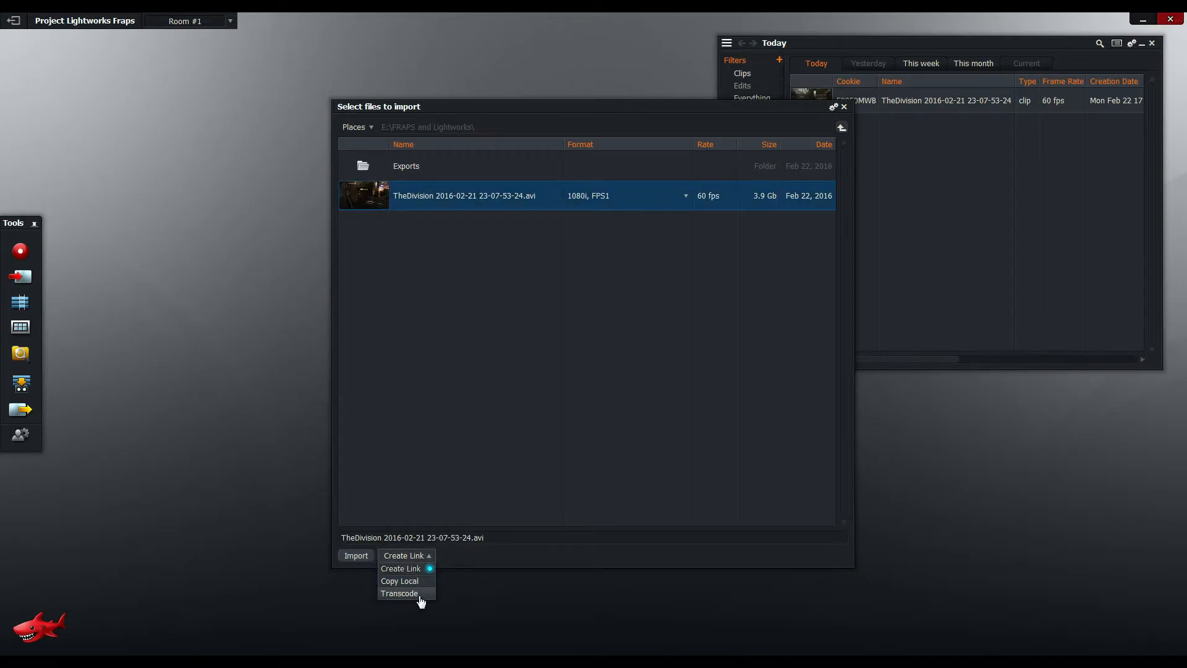
left_click(399, 592)
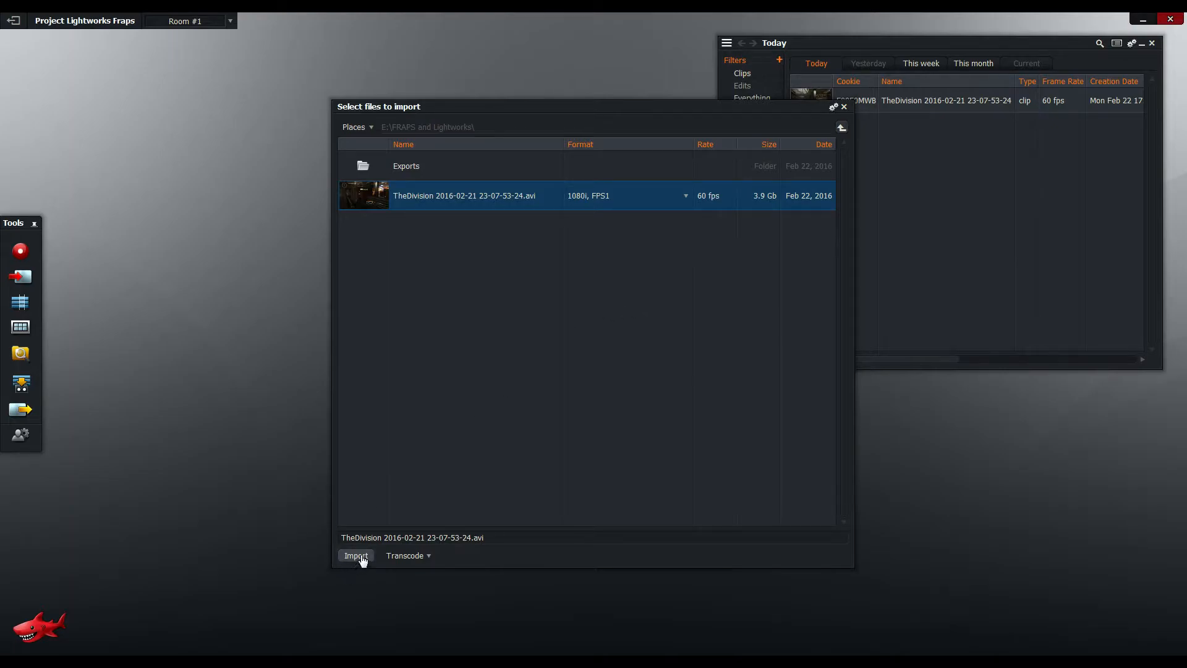
left_click(356, 555)
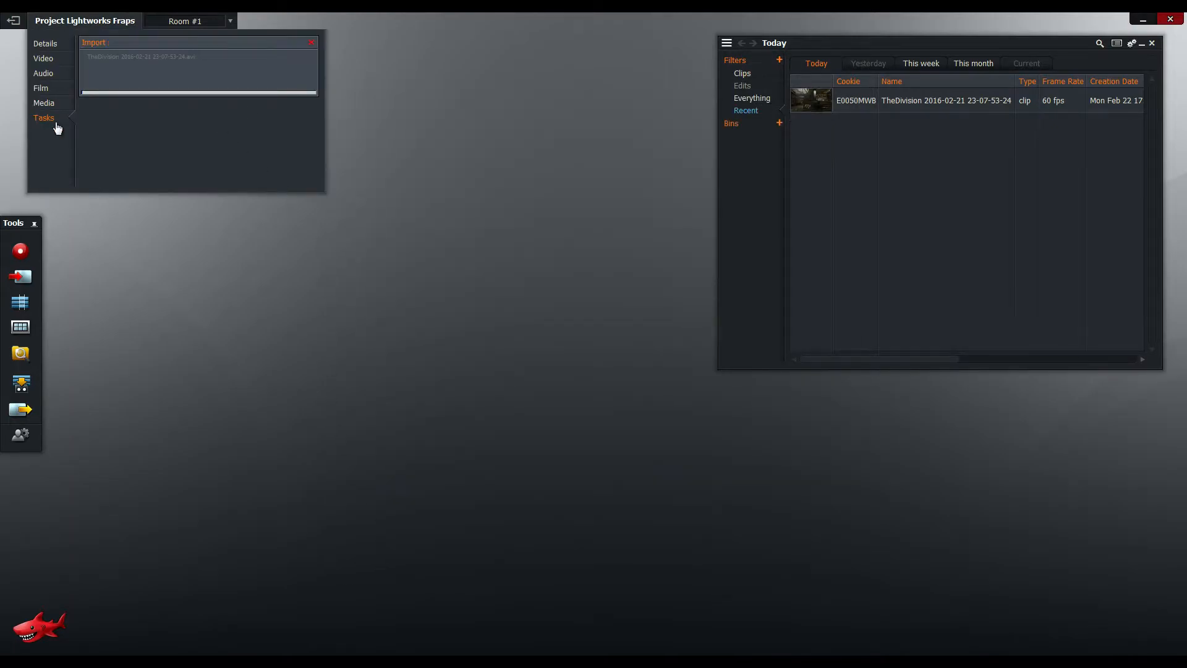
mouse_move(20, 434)
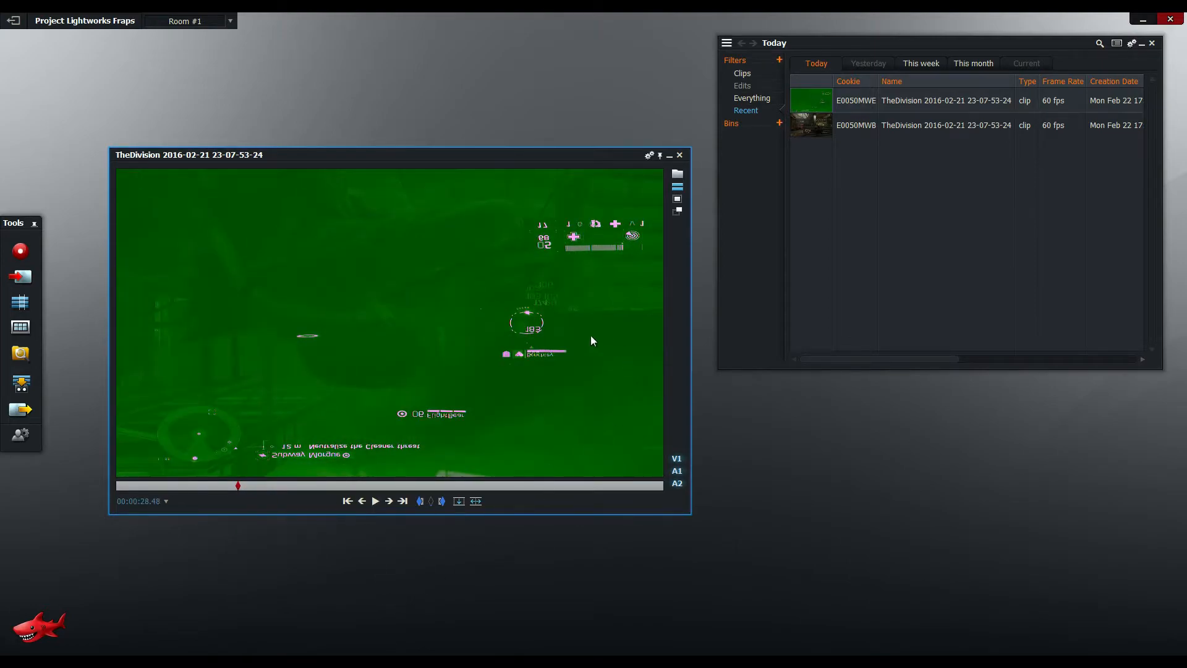
mouse_move(604, 605)
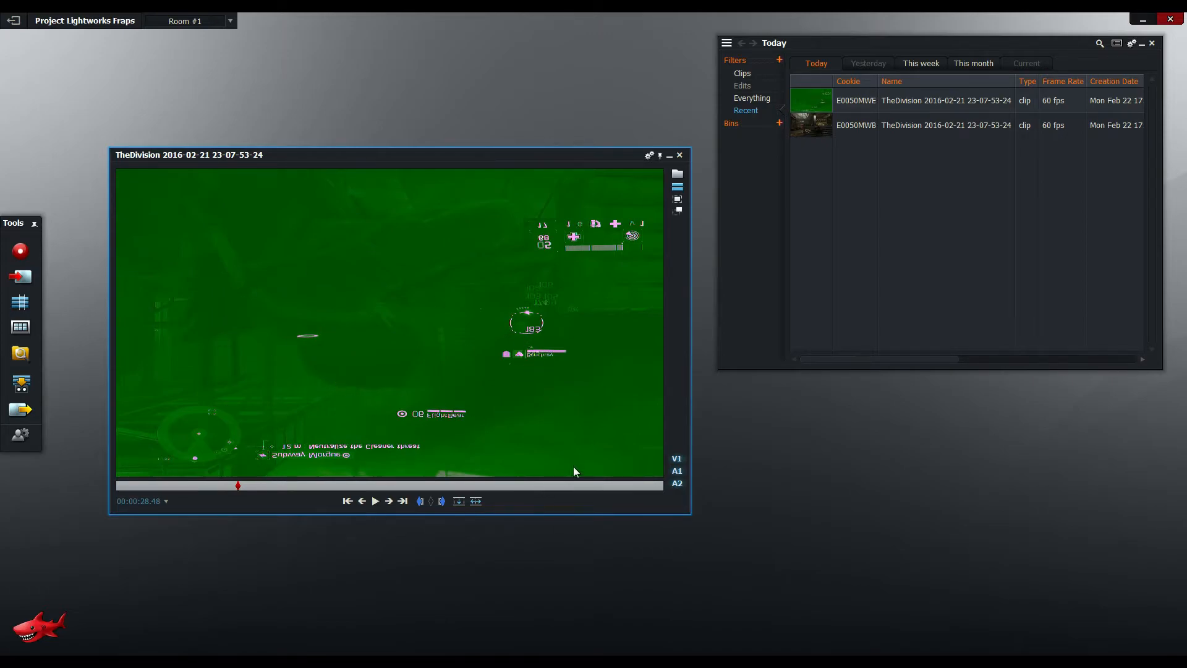
mouse_move(630, 315)
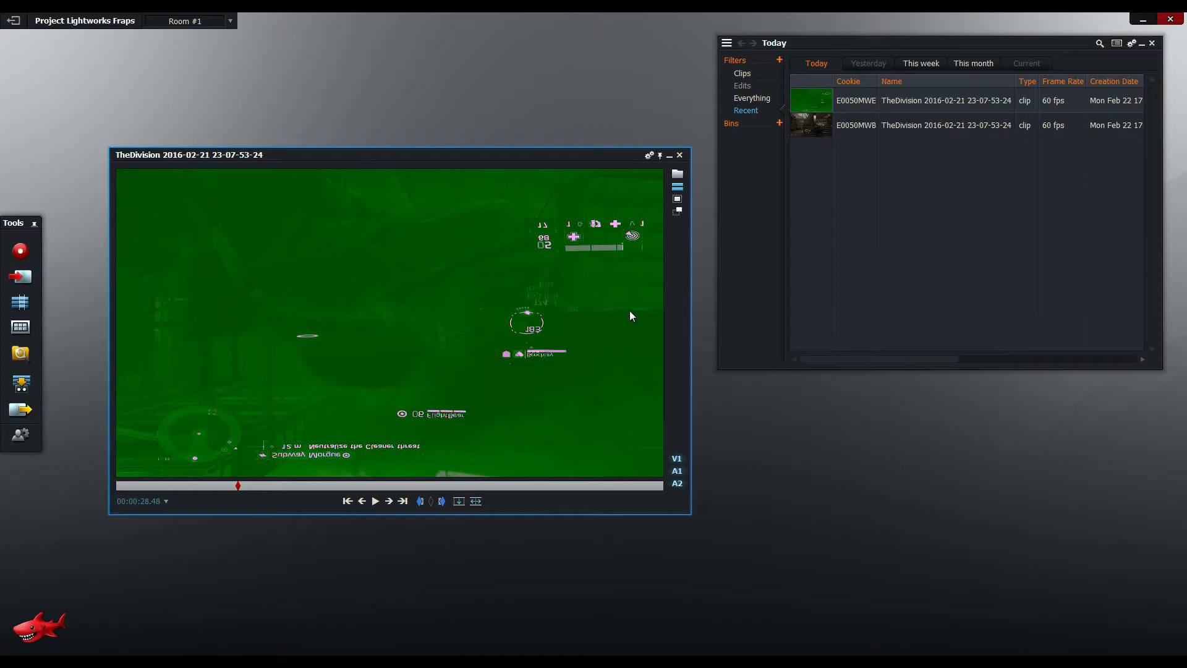
mouse_move(597, 305)
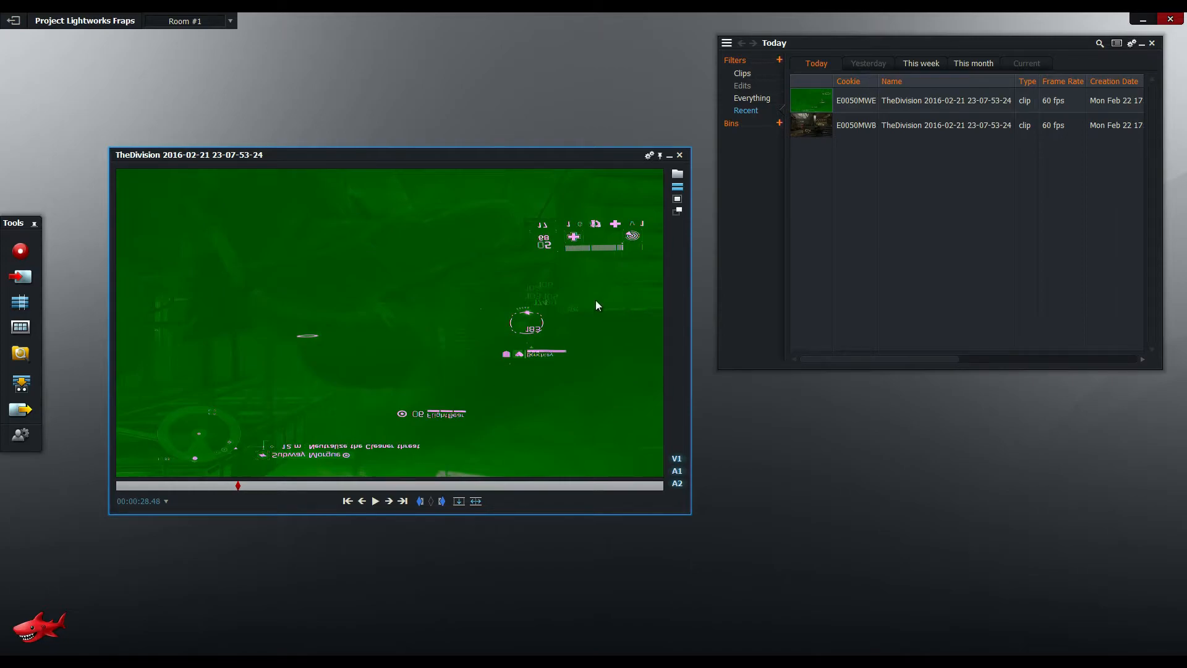
mouse_move(407, 343)
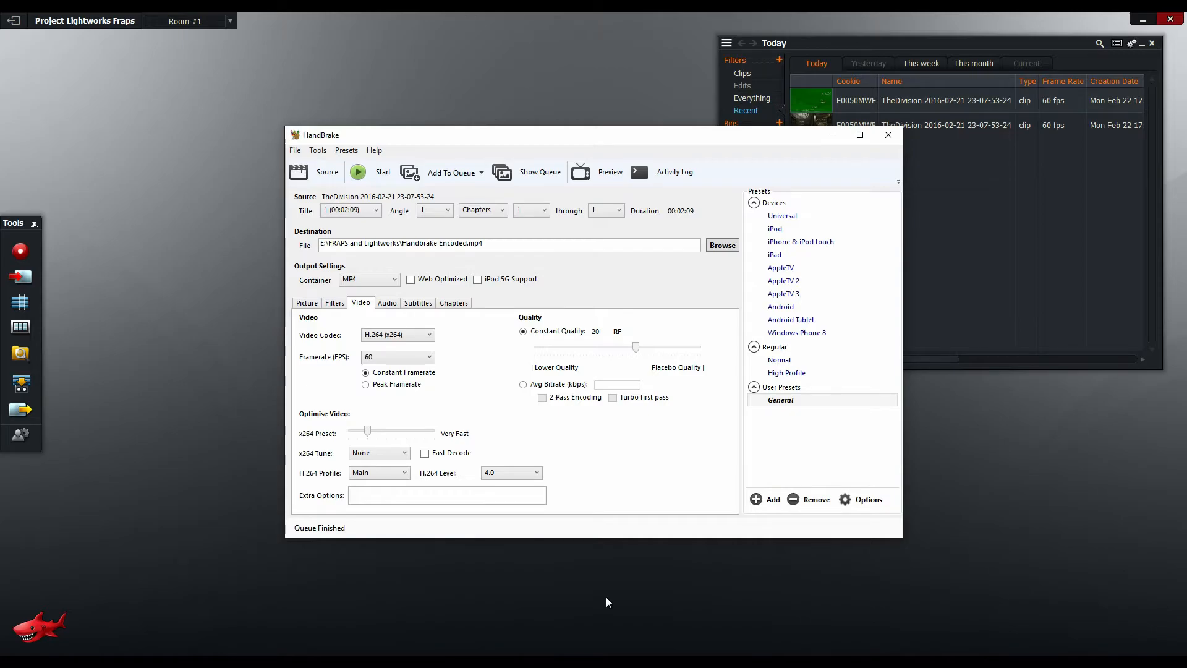
mouse_move(435, 389)
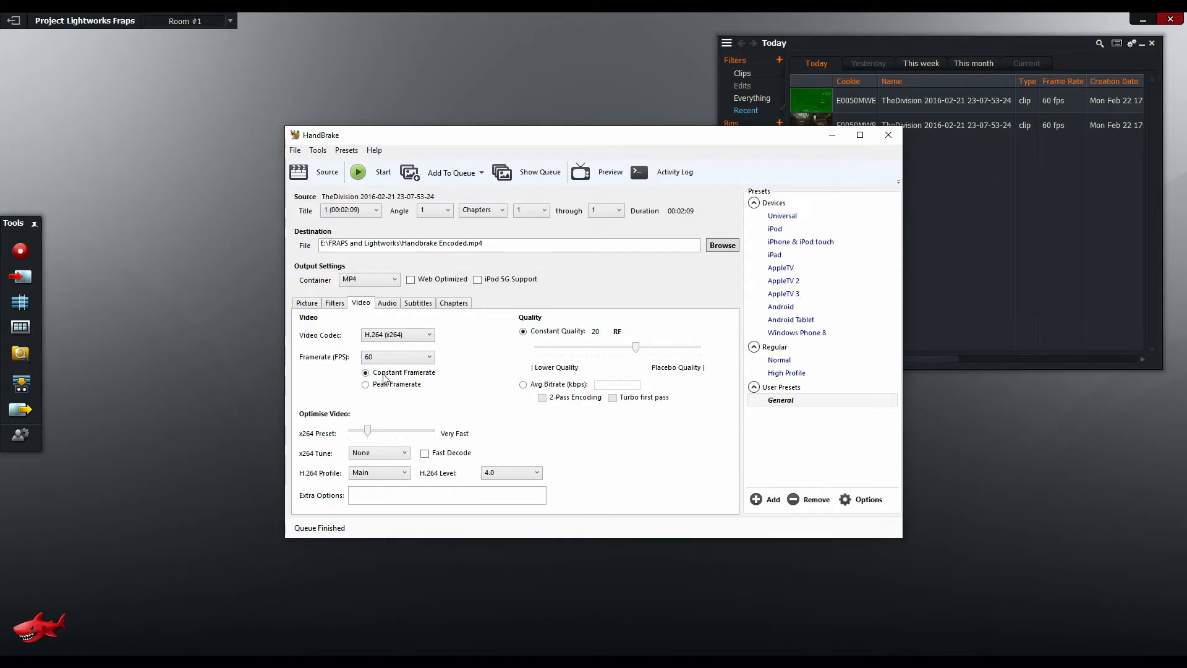
Set HandBrake's output framerate to 59.94 fps with Constant Framerate kept on
left_click(428, 357)
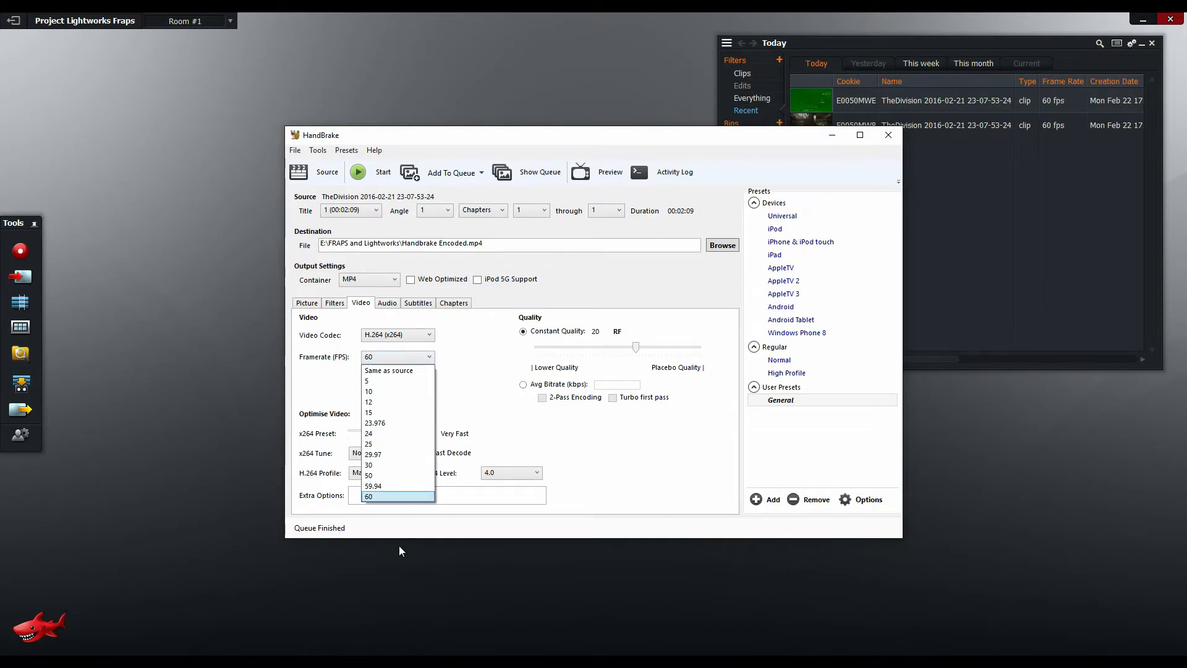
mouse_move(389, 370)
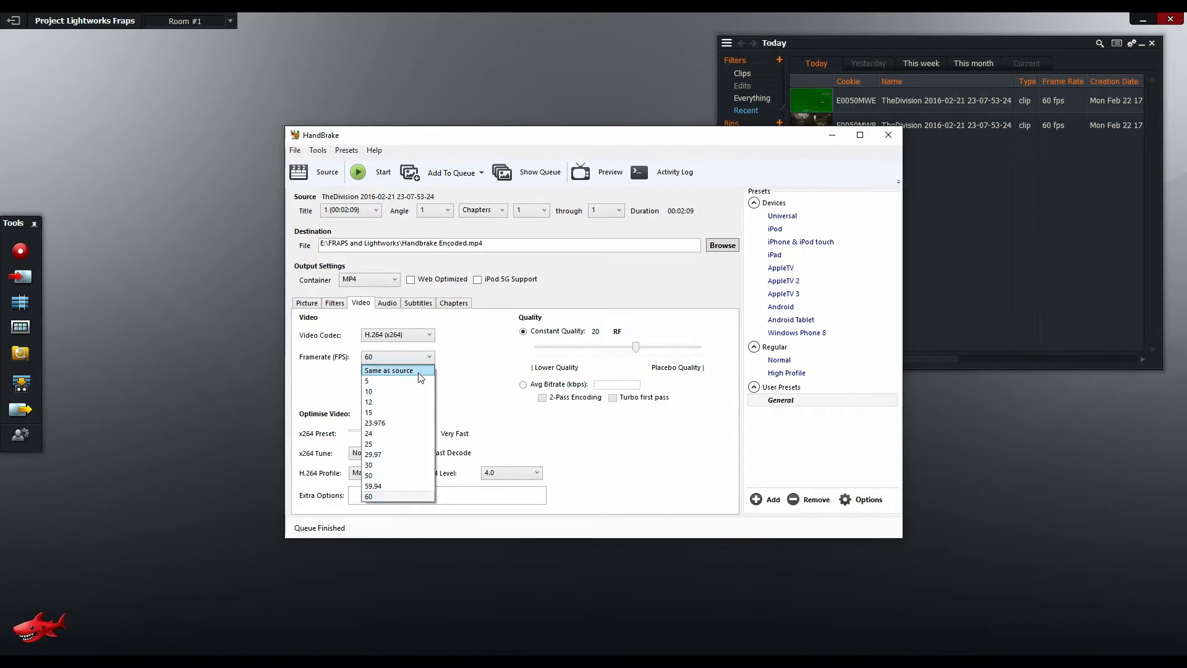
left_click(389, 369)
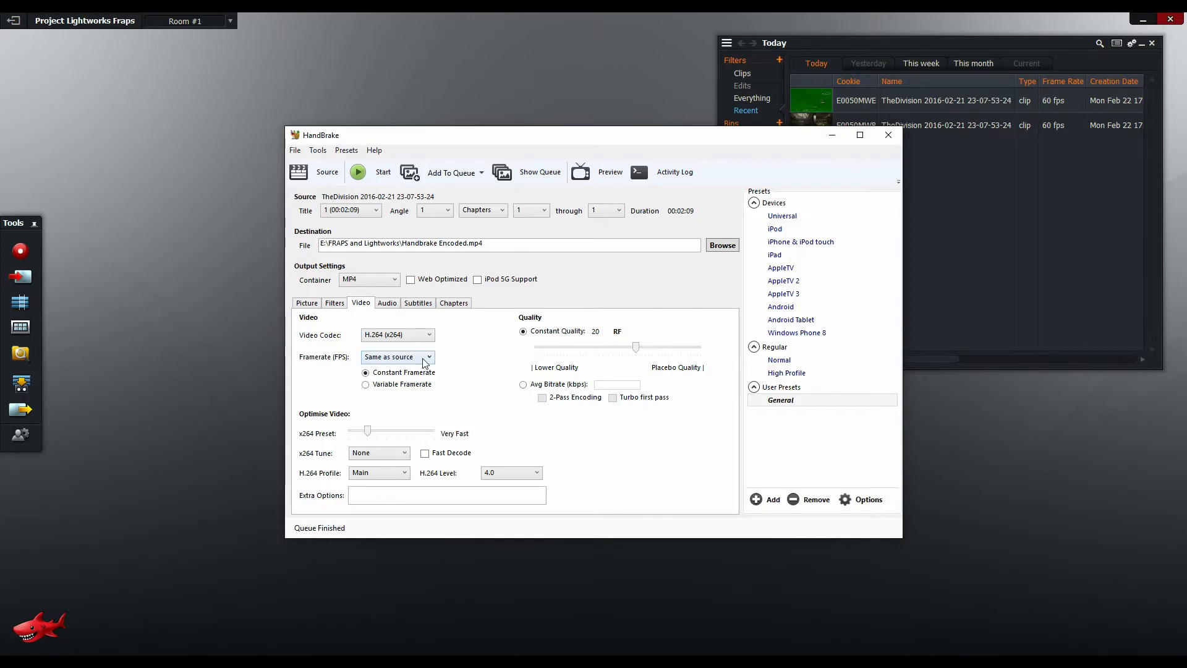
left_click(429, 356)
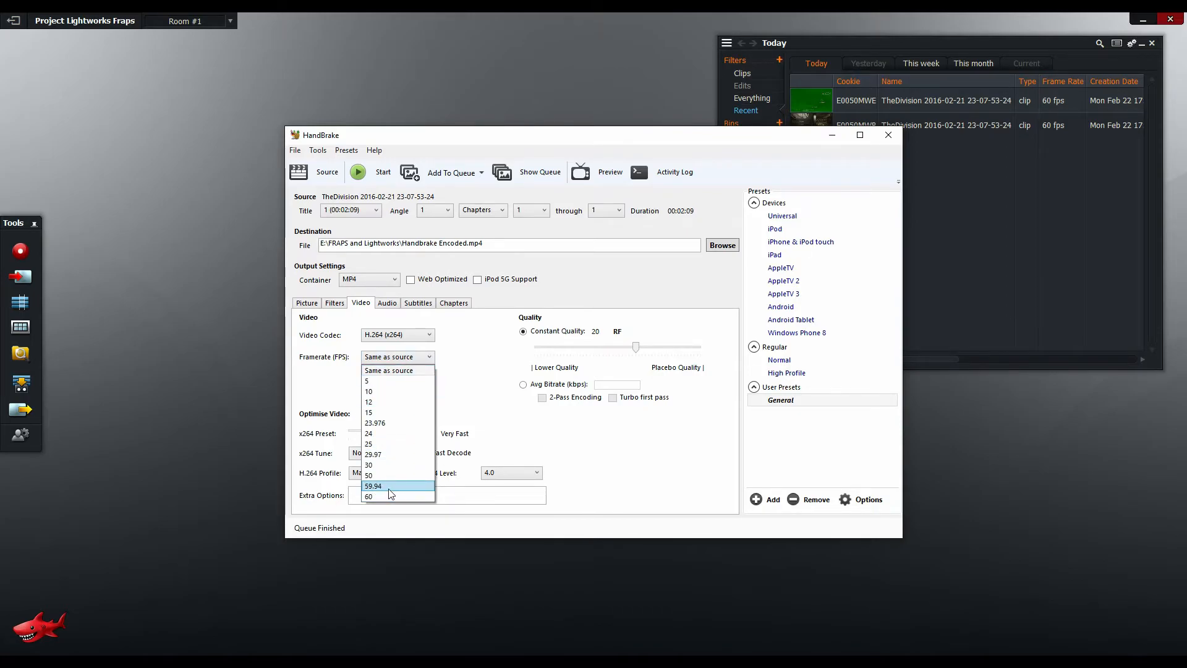
left_click(372, 484)
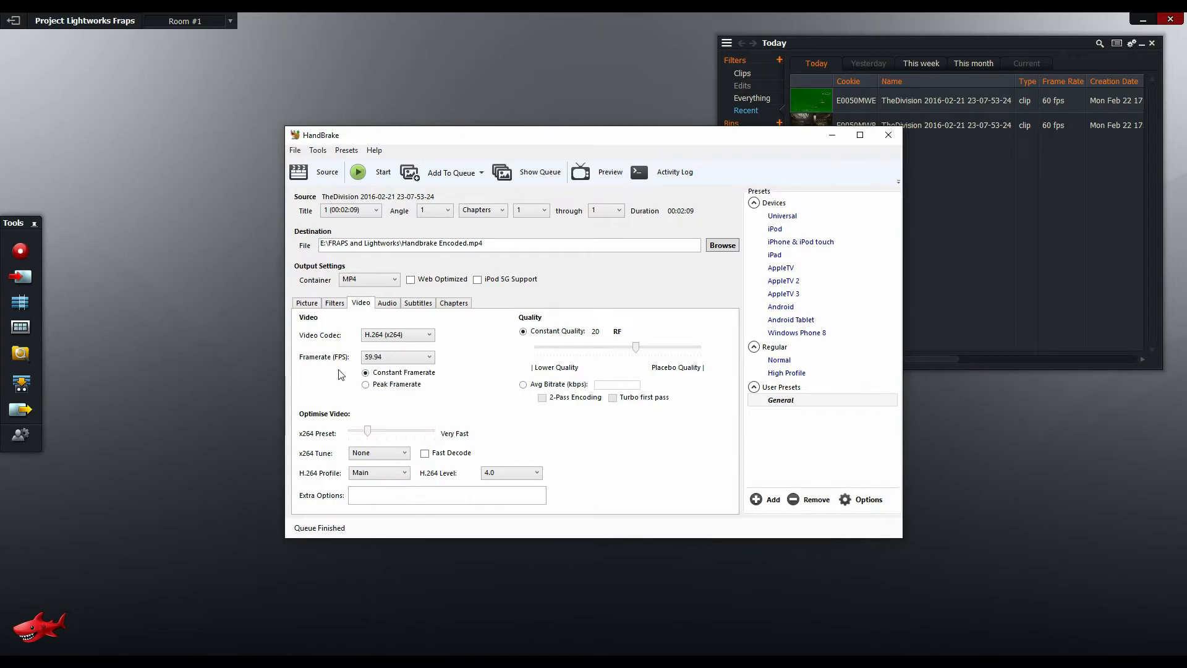
left_click(888, 135)
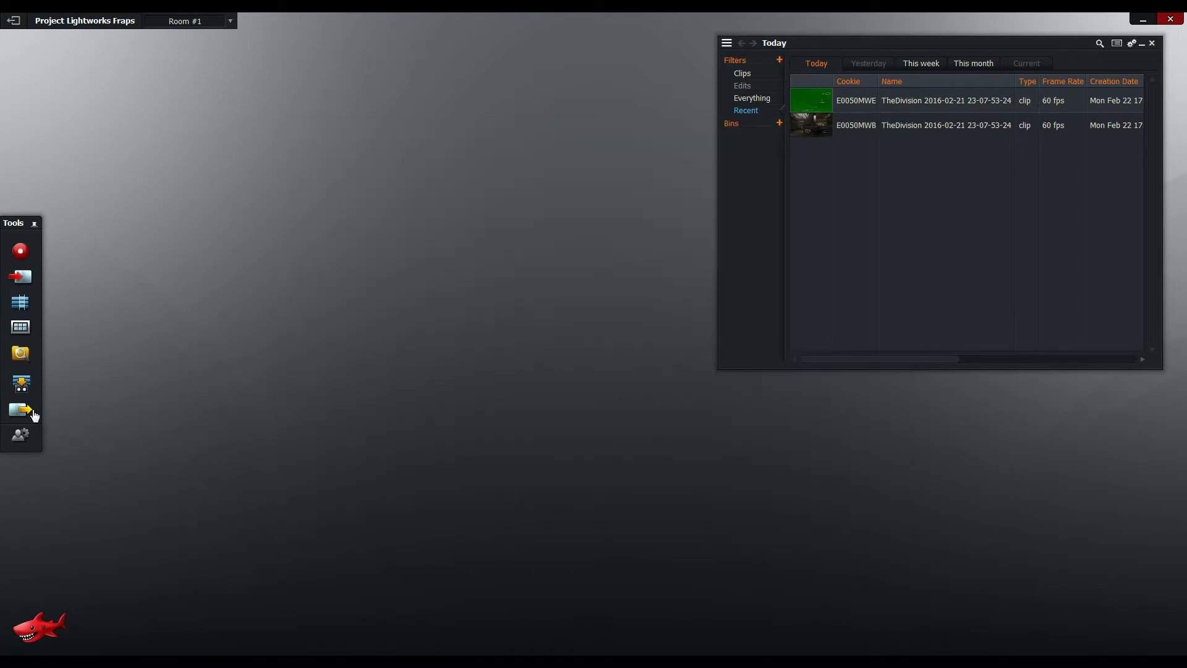
left_click(21, 410)
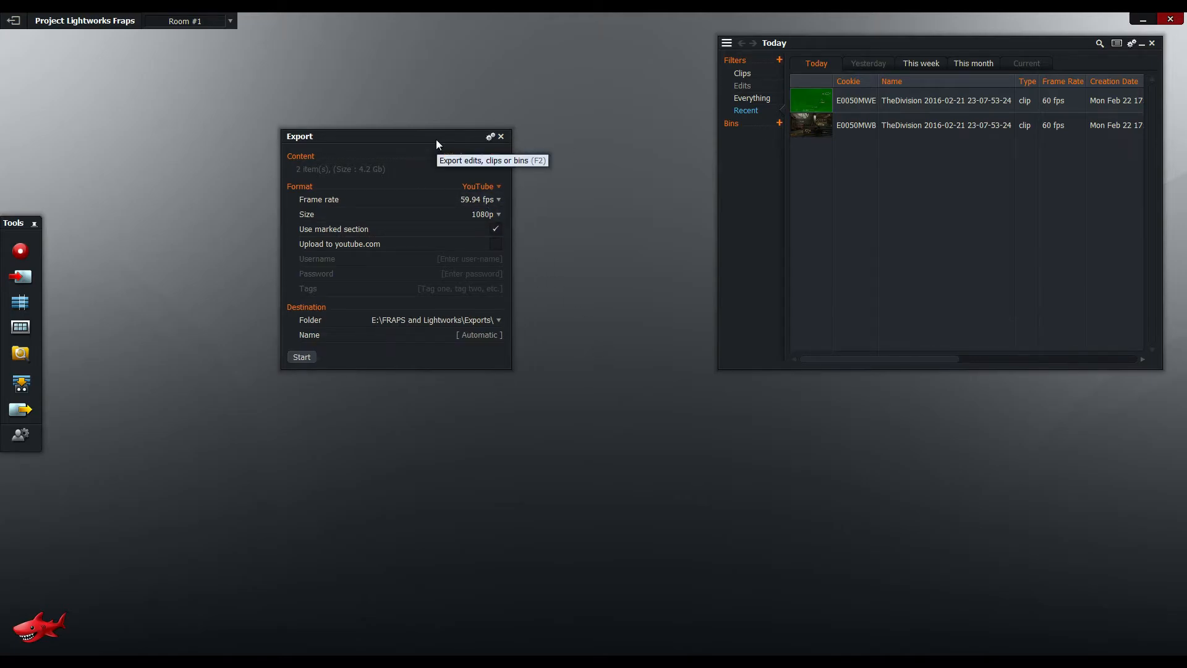
left_click(475, 156)
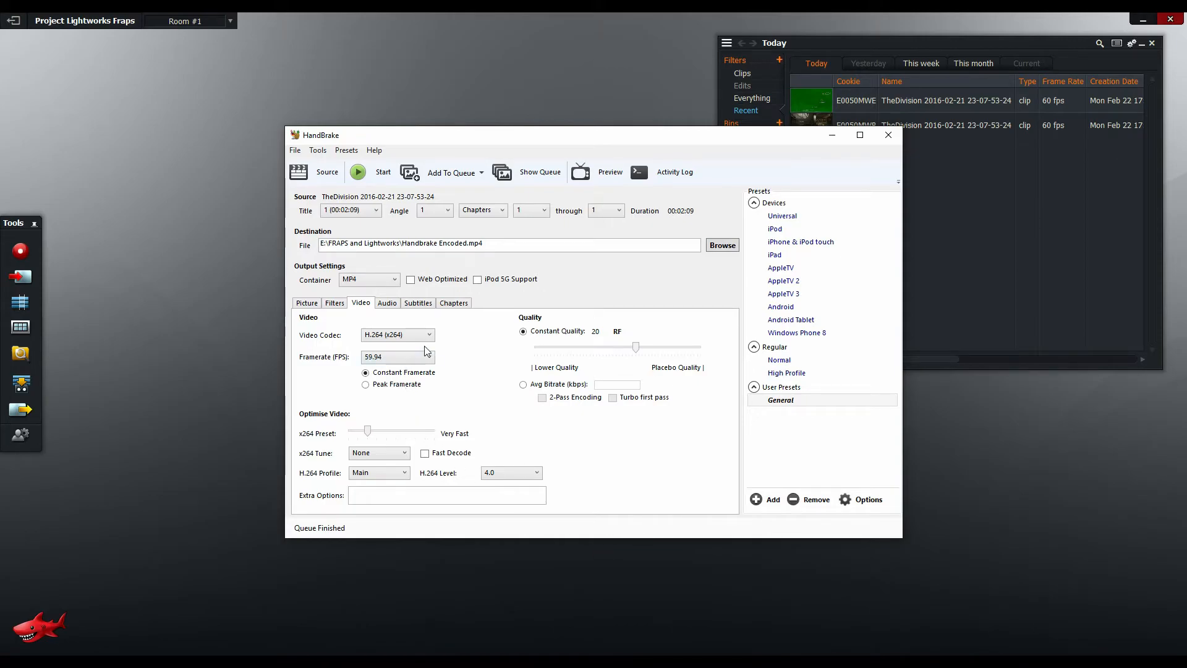
Run the HandBrake encode to Handbrake Encoded.mp4 until the queue finishes
left_click(327, 172)
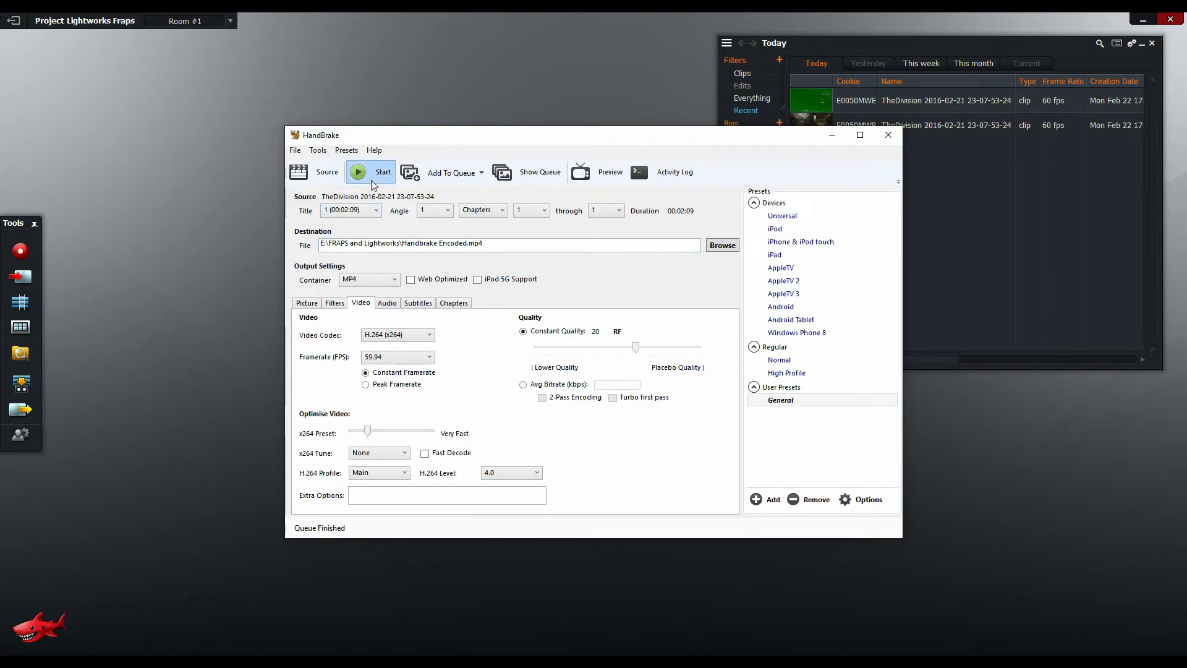
left_click(370, 171)
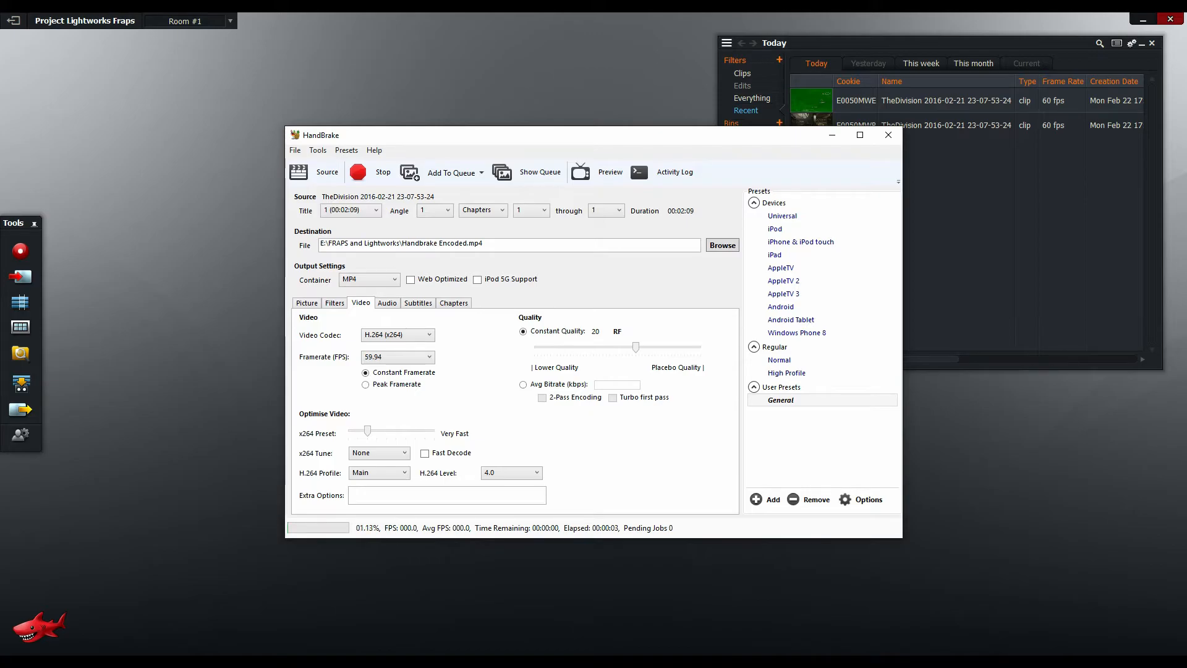
left_click(372, 172)
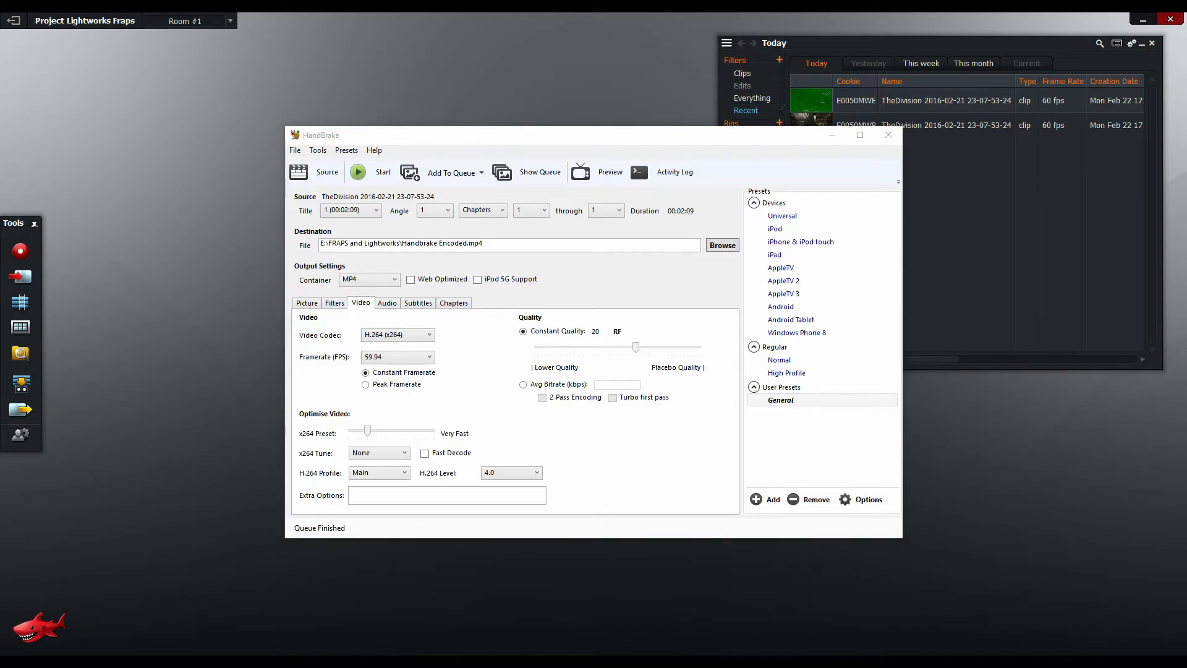
left_click(888, 135)
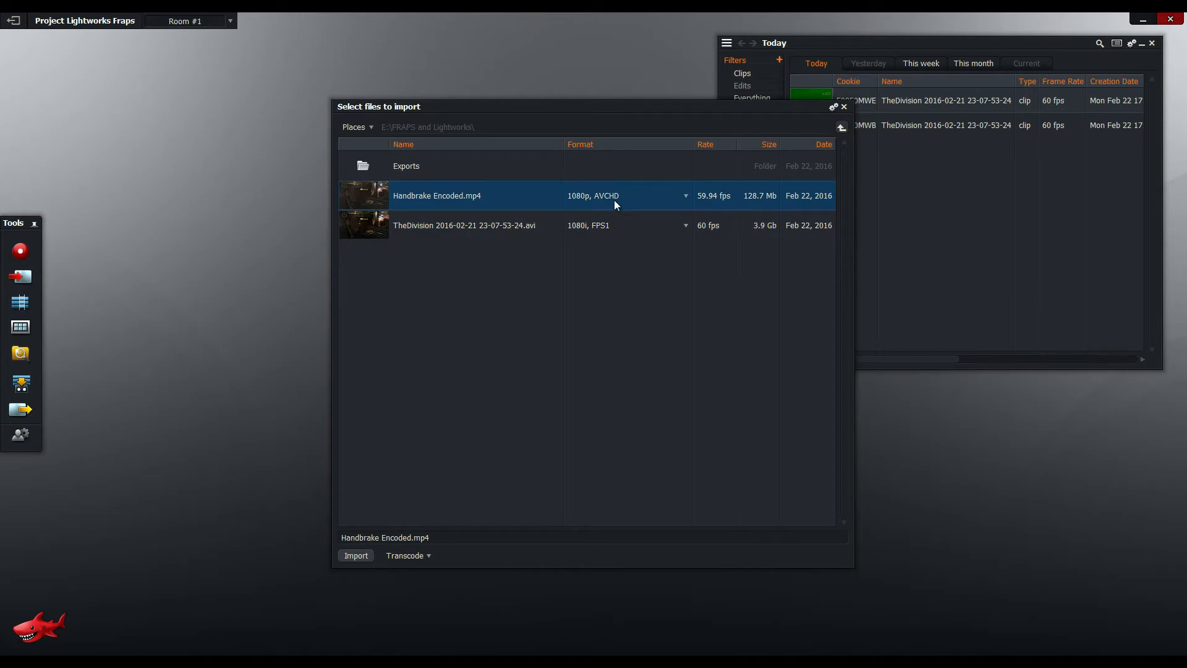
Import Handbrake Encoded.mp4 with Create Link so it opens as a 59.94 fps clip
left_click(407, 555)
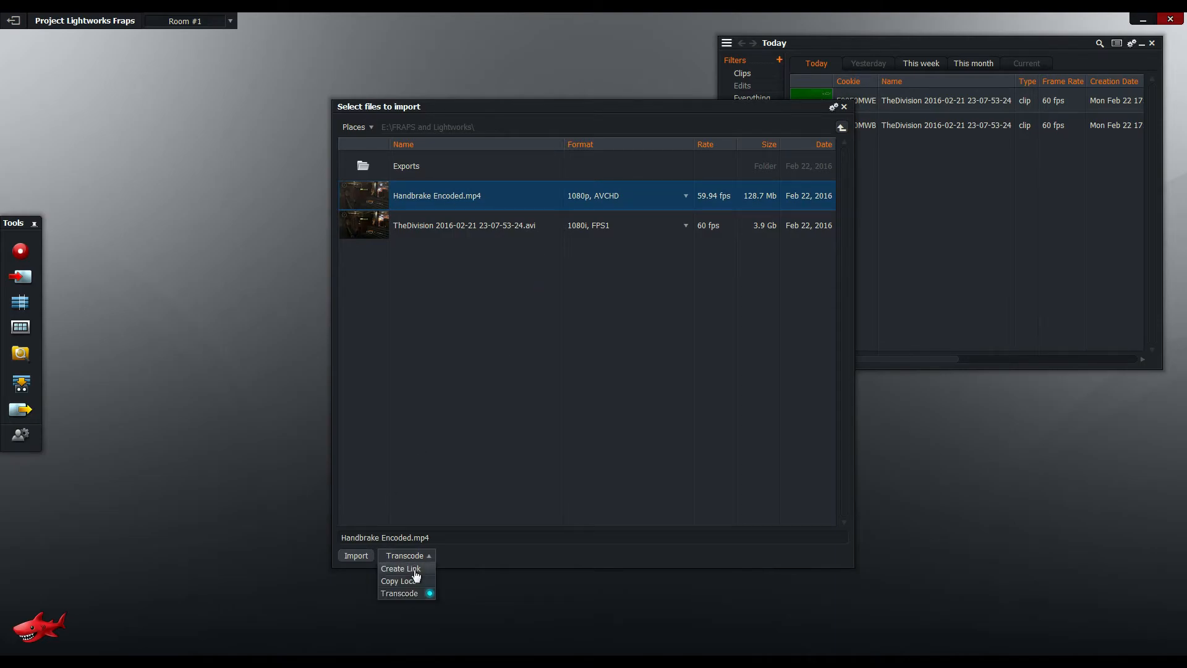
left_click(399, 569)
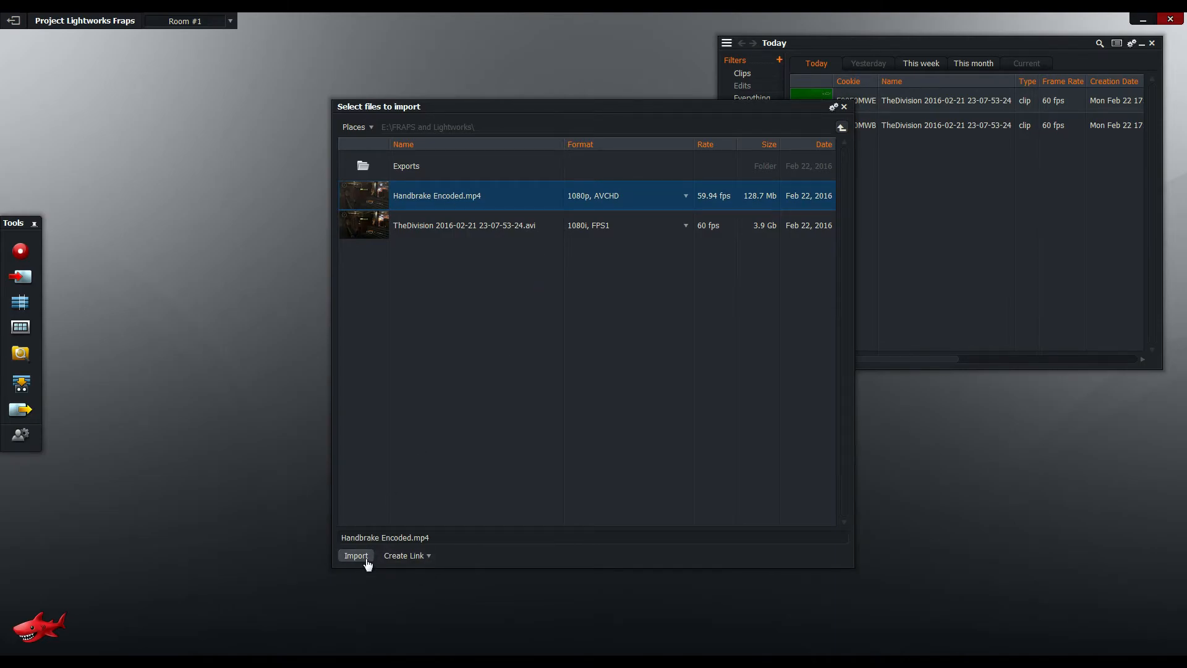
left_click(356, 555)
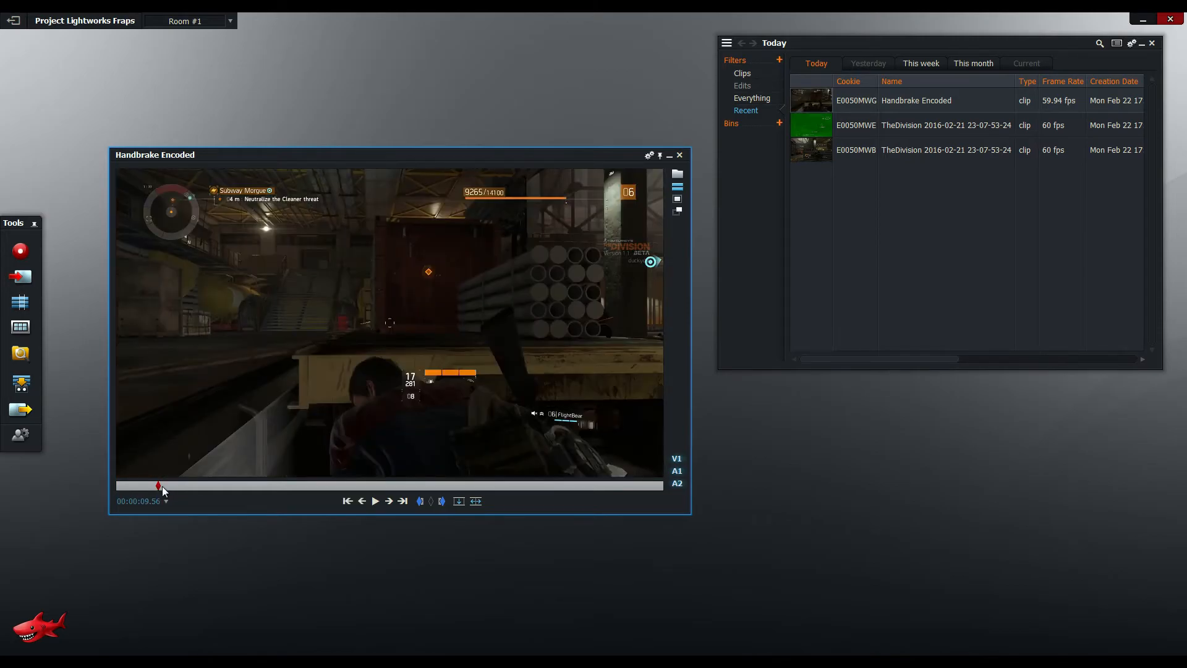
Scrub the Handbrake Encoded clip back to 00:00:00, play it through, then close its viewer
left_click_drag(160, 485, 126, 485)
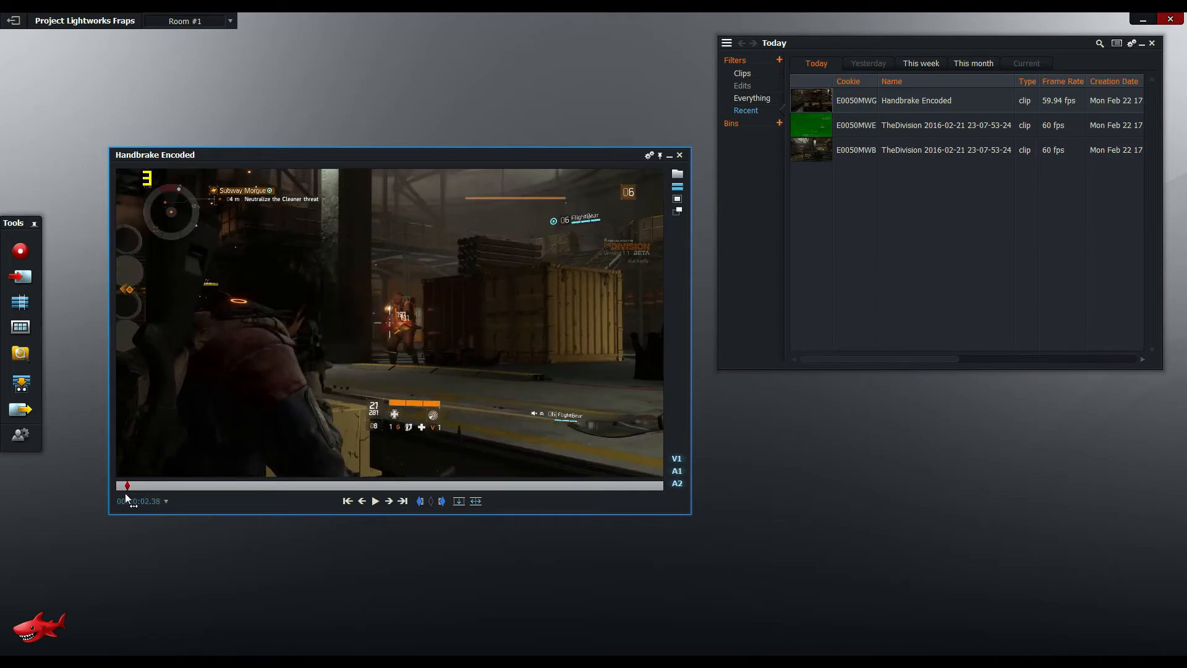
left_click_drag(126, 485, 114, 496)
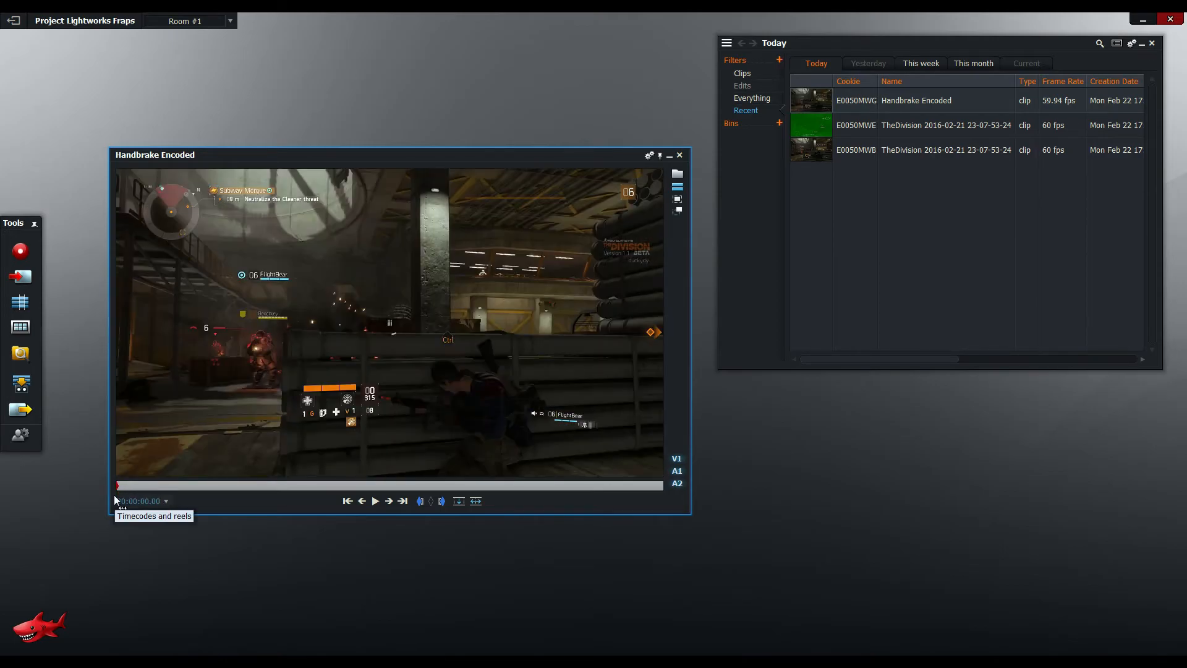
left_click(374, 501)
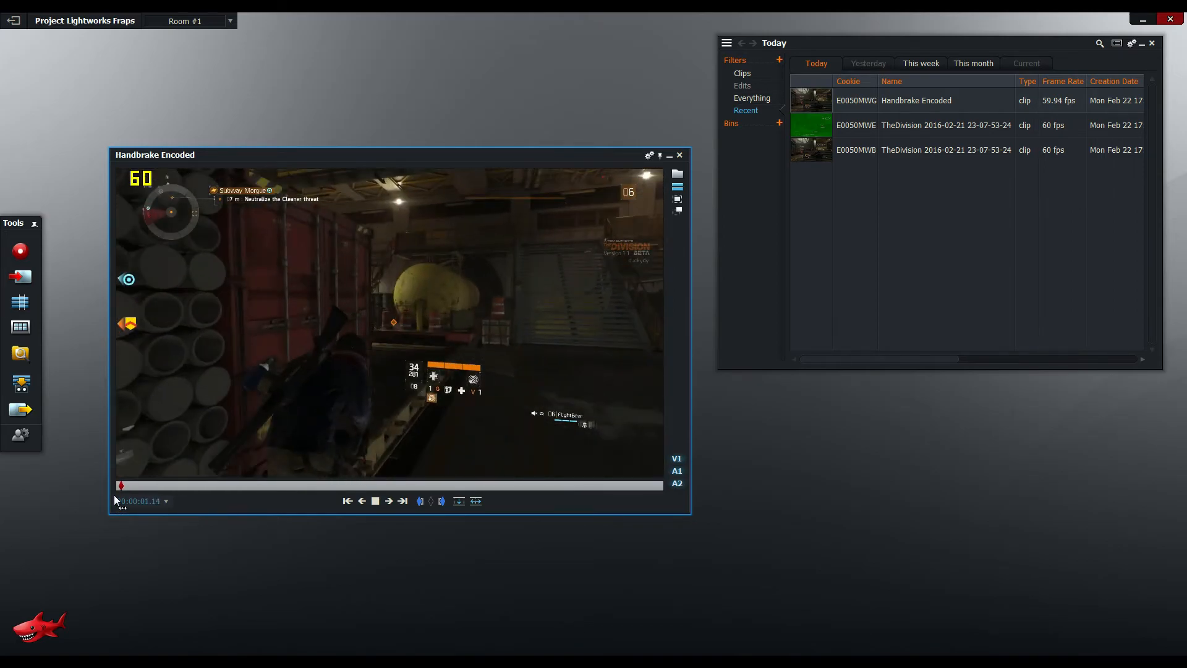
left_click(388, 501)
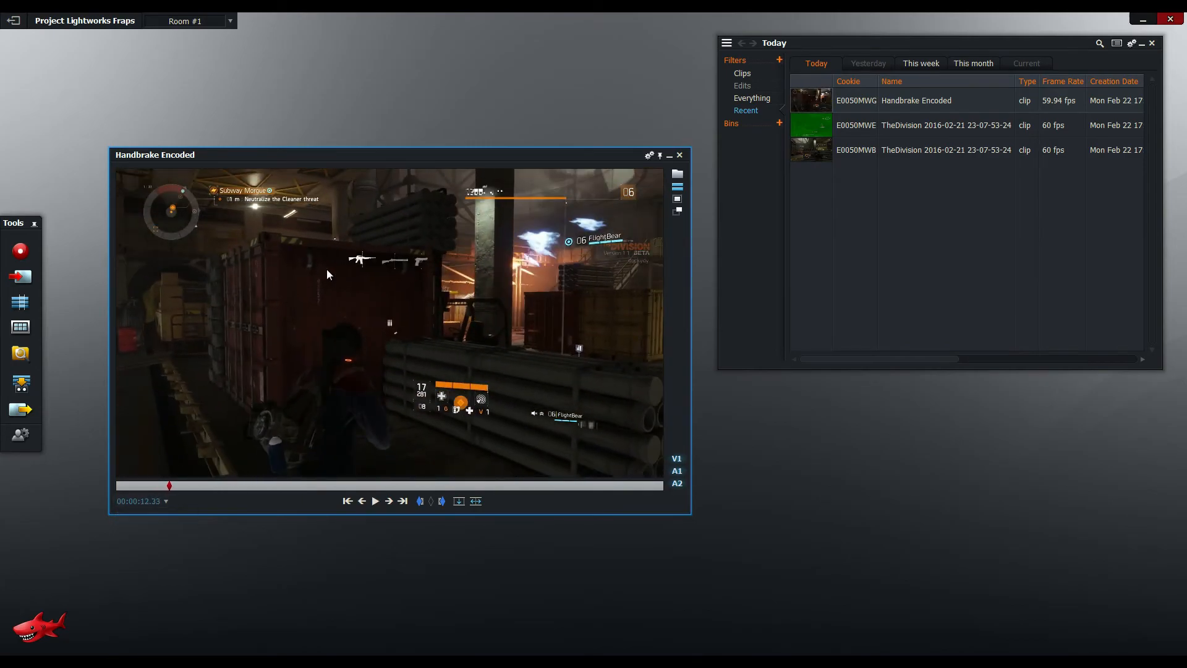
left_click(679, 154)
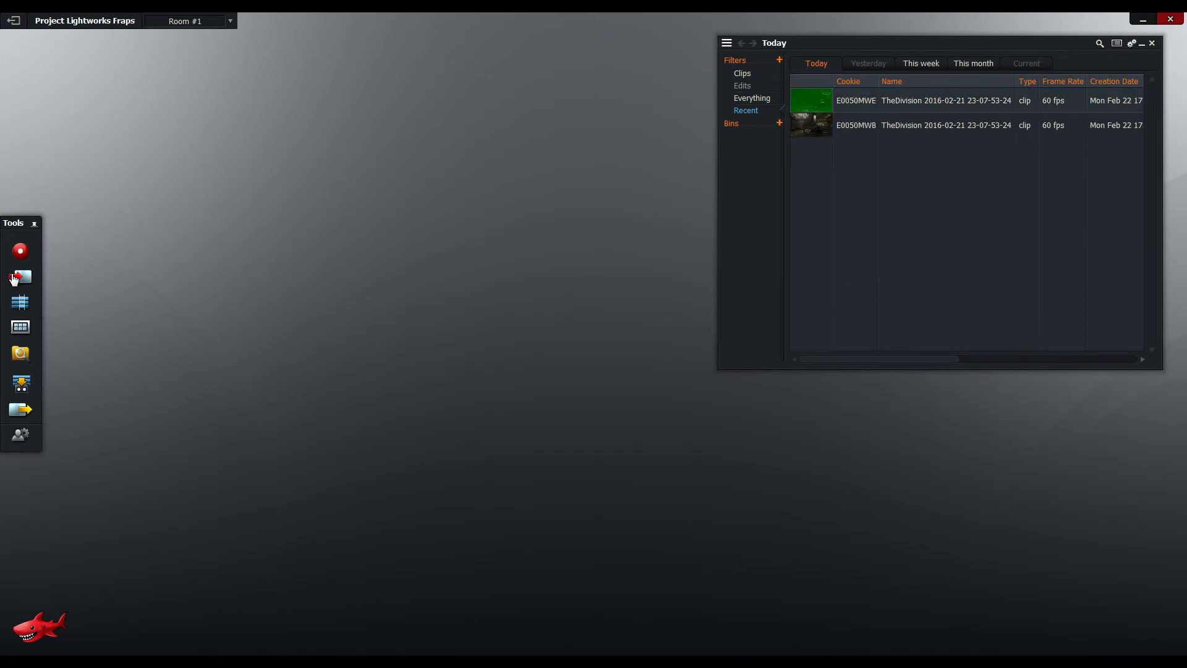
Bring Handbrake Encoded.mp4 into the bin as a 59.94 fps clip via the Import tool
left_click(20, 276)
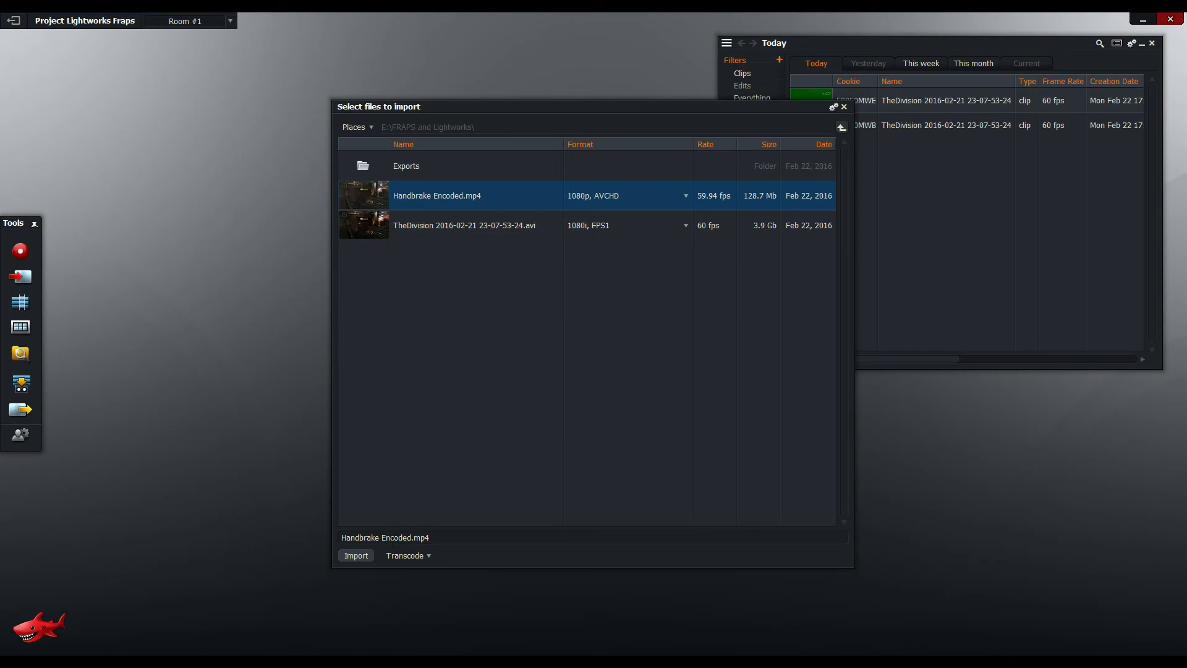
left_click(355, 556)
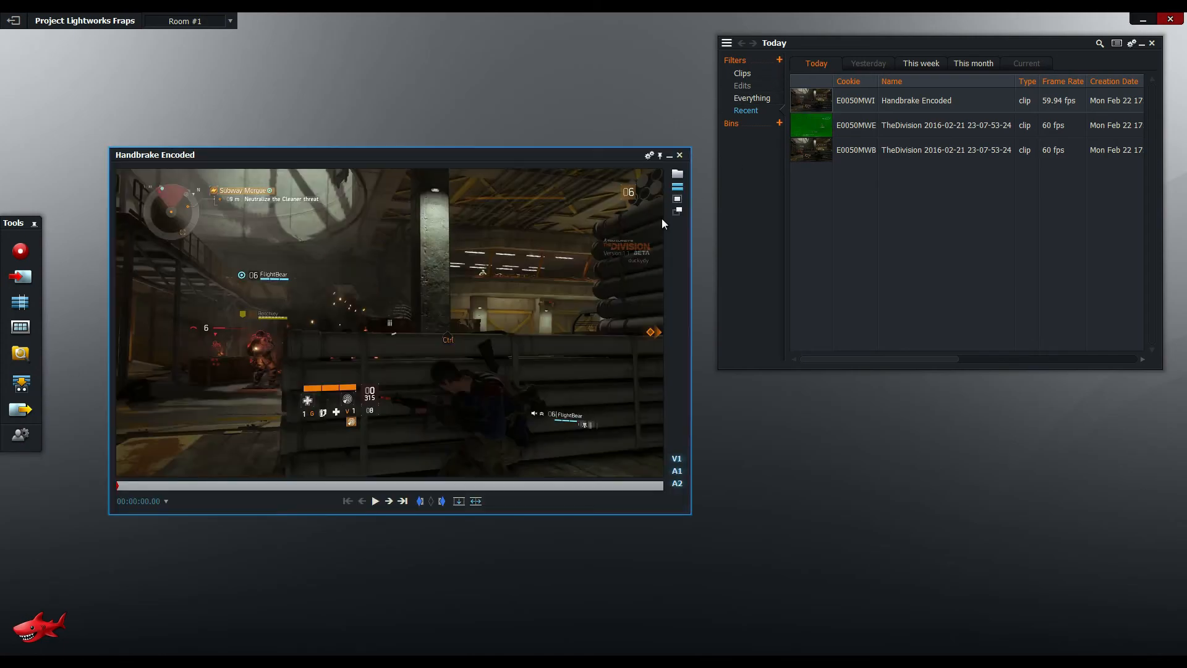
Play the re-imported Handbrake Encoded clip for about ten seconds to confirm smooth 60 fps playback
left_click(374, 501)
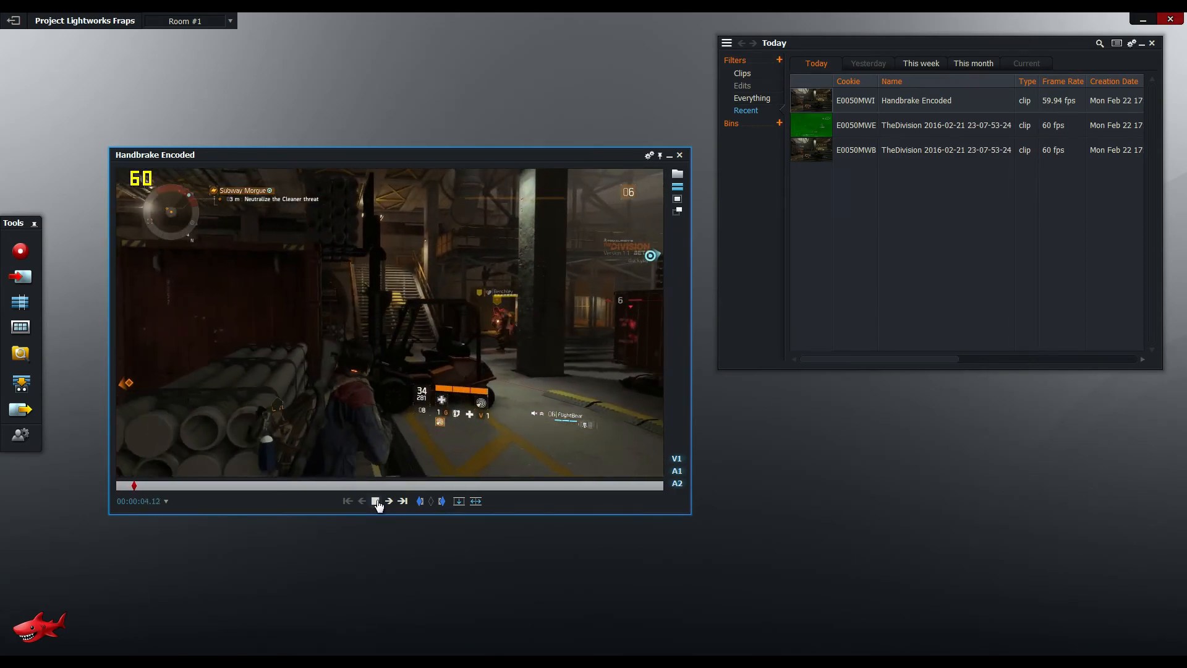
left_click(376, 501)
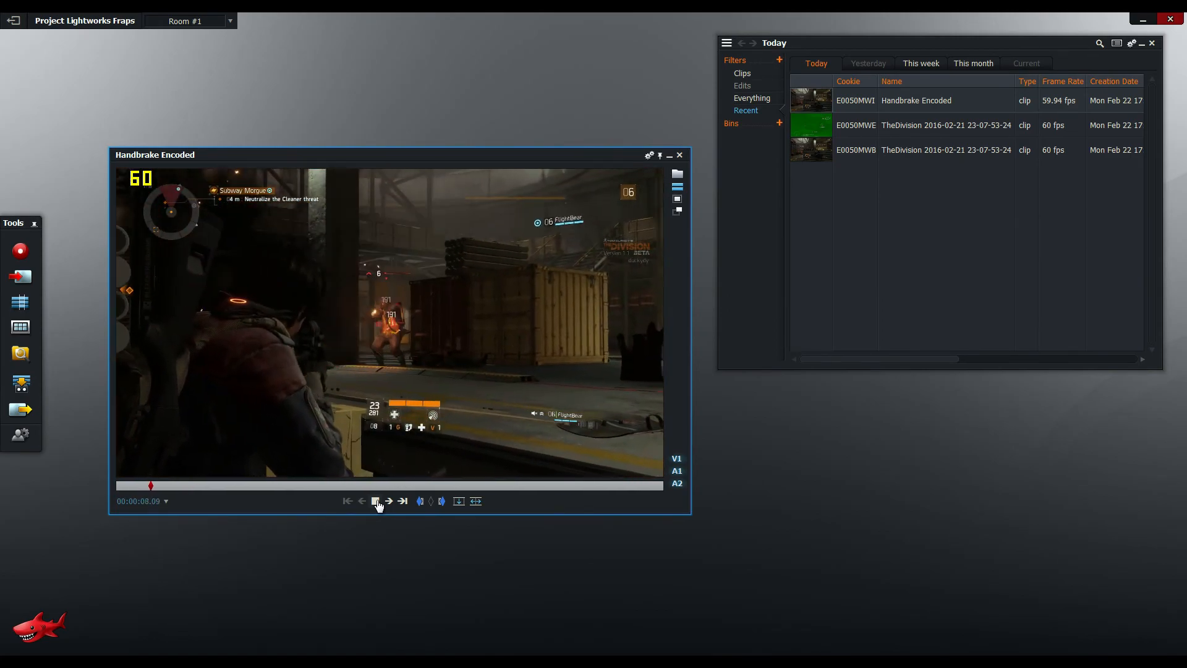
left_click(375, 501)
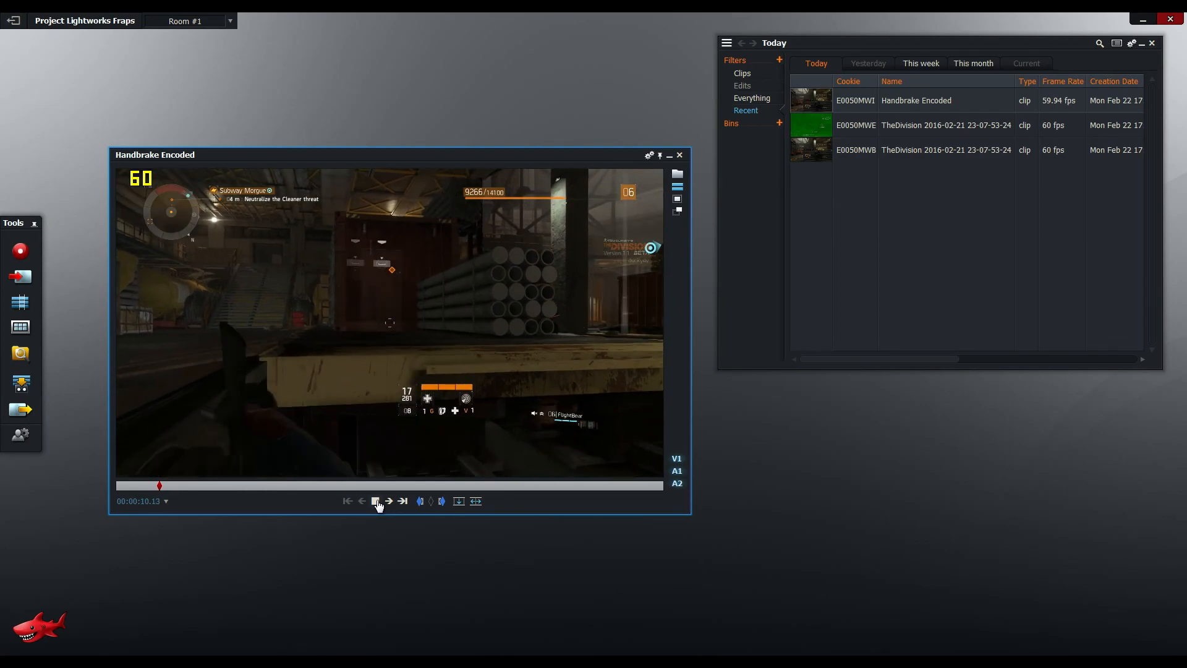